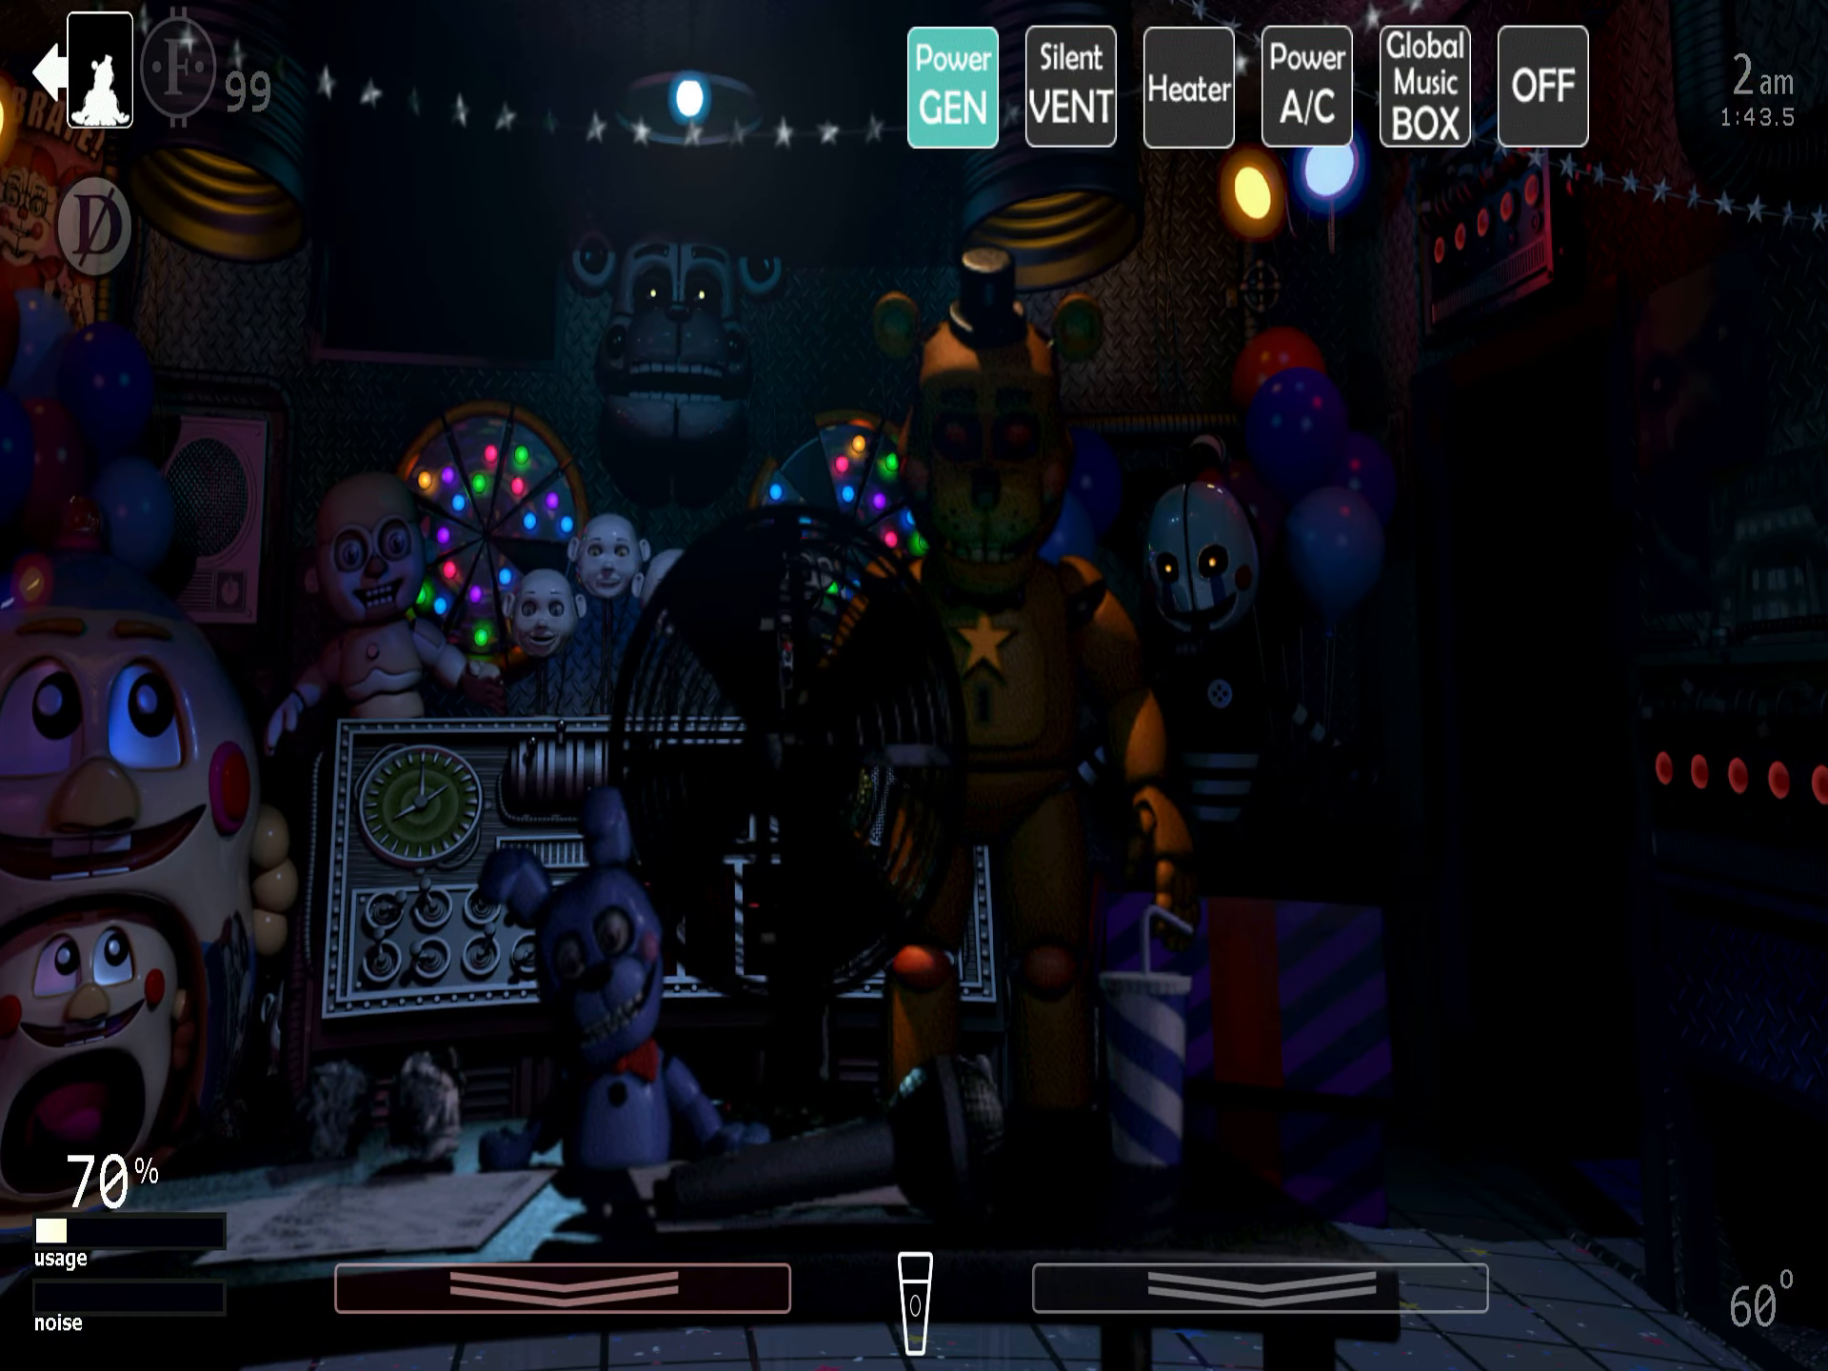
- Check the vent map and the CAM 02 and CAM 03 feeds, then exit to the custom night menu
{"action": "left_click", "coordinate": [1069, 90]}
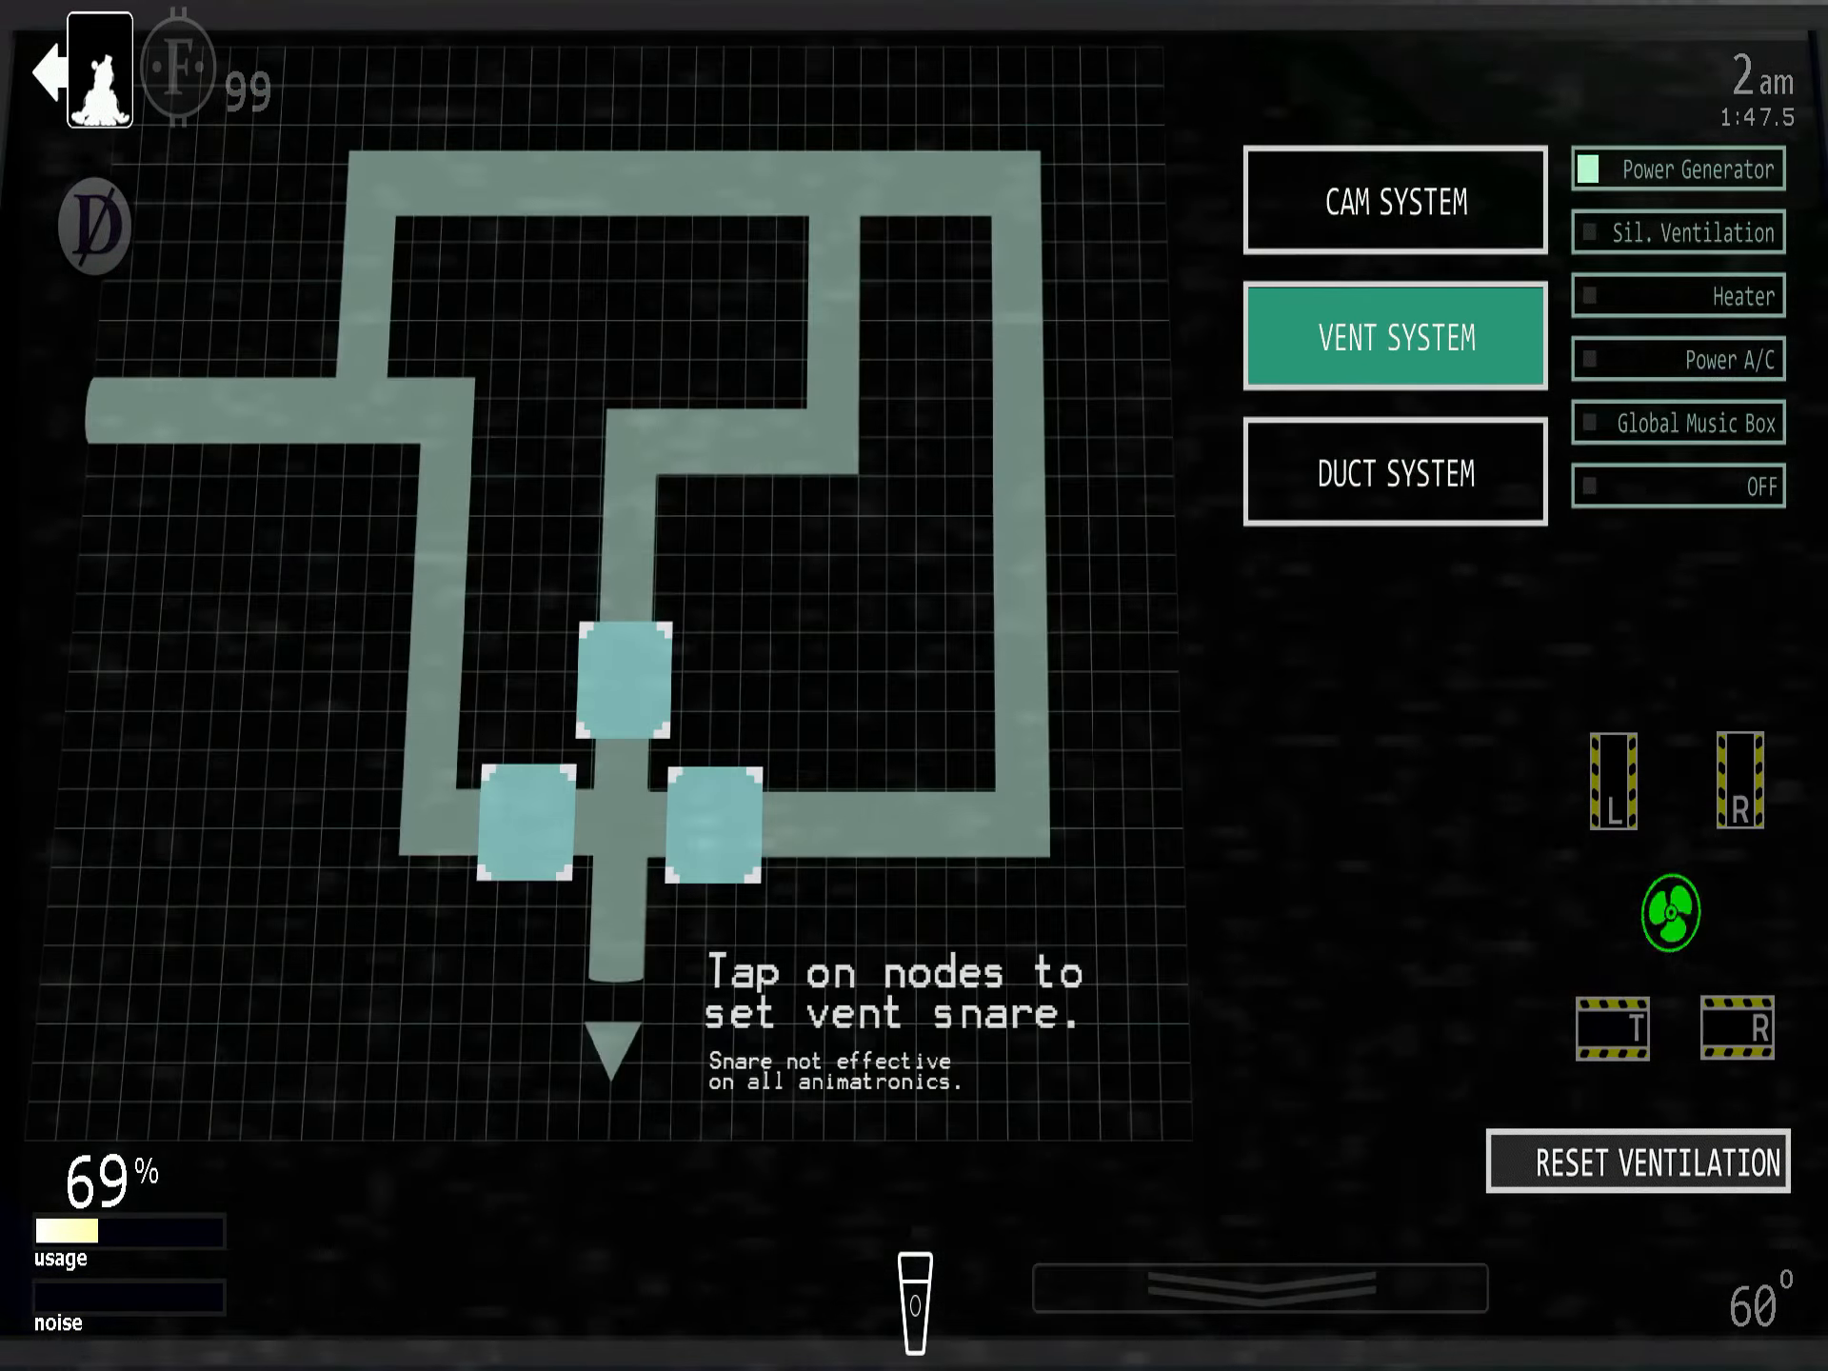
{"action": "left_click", "coordinate": [1394, 198]}
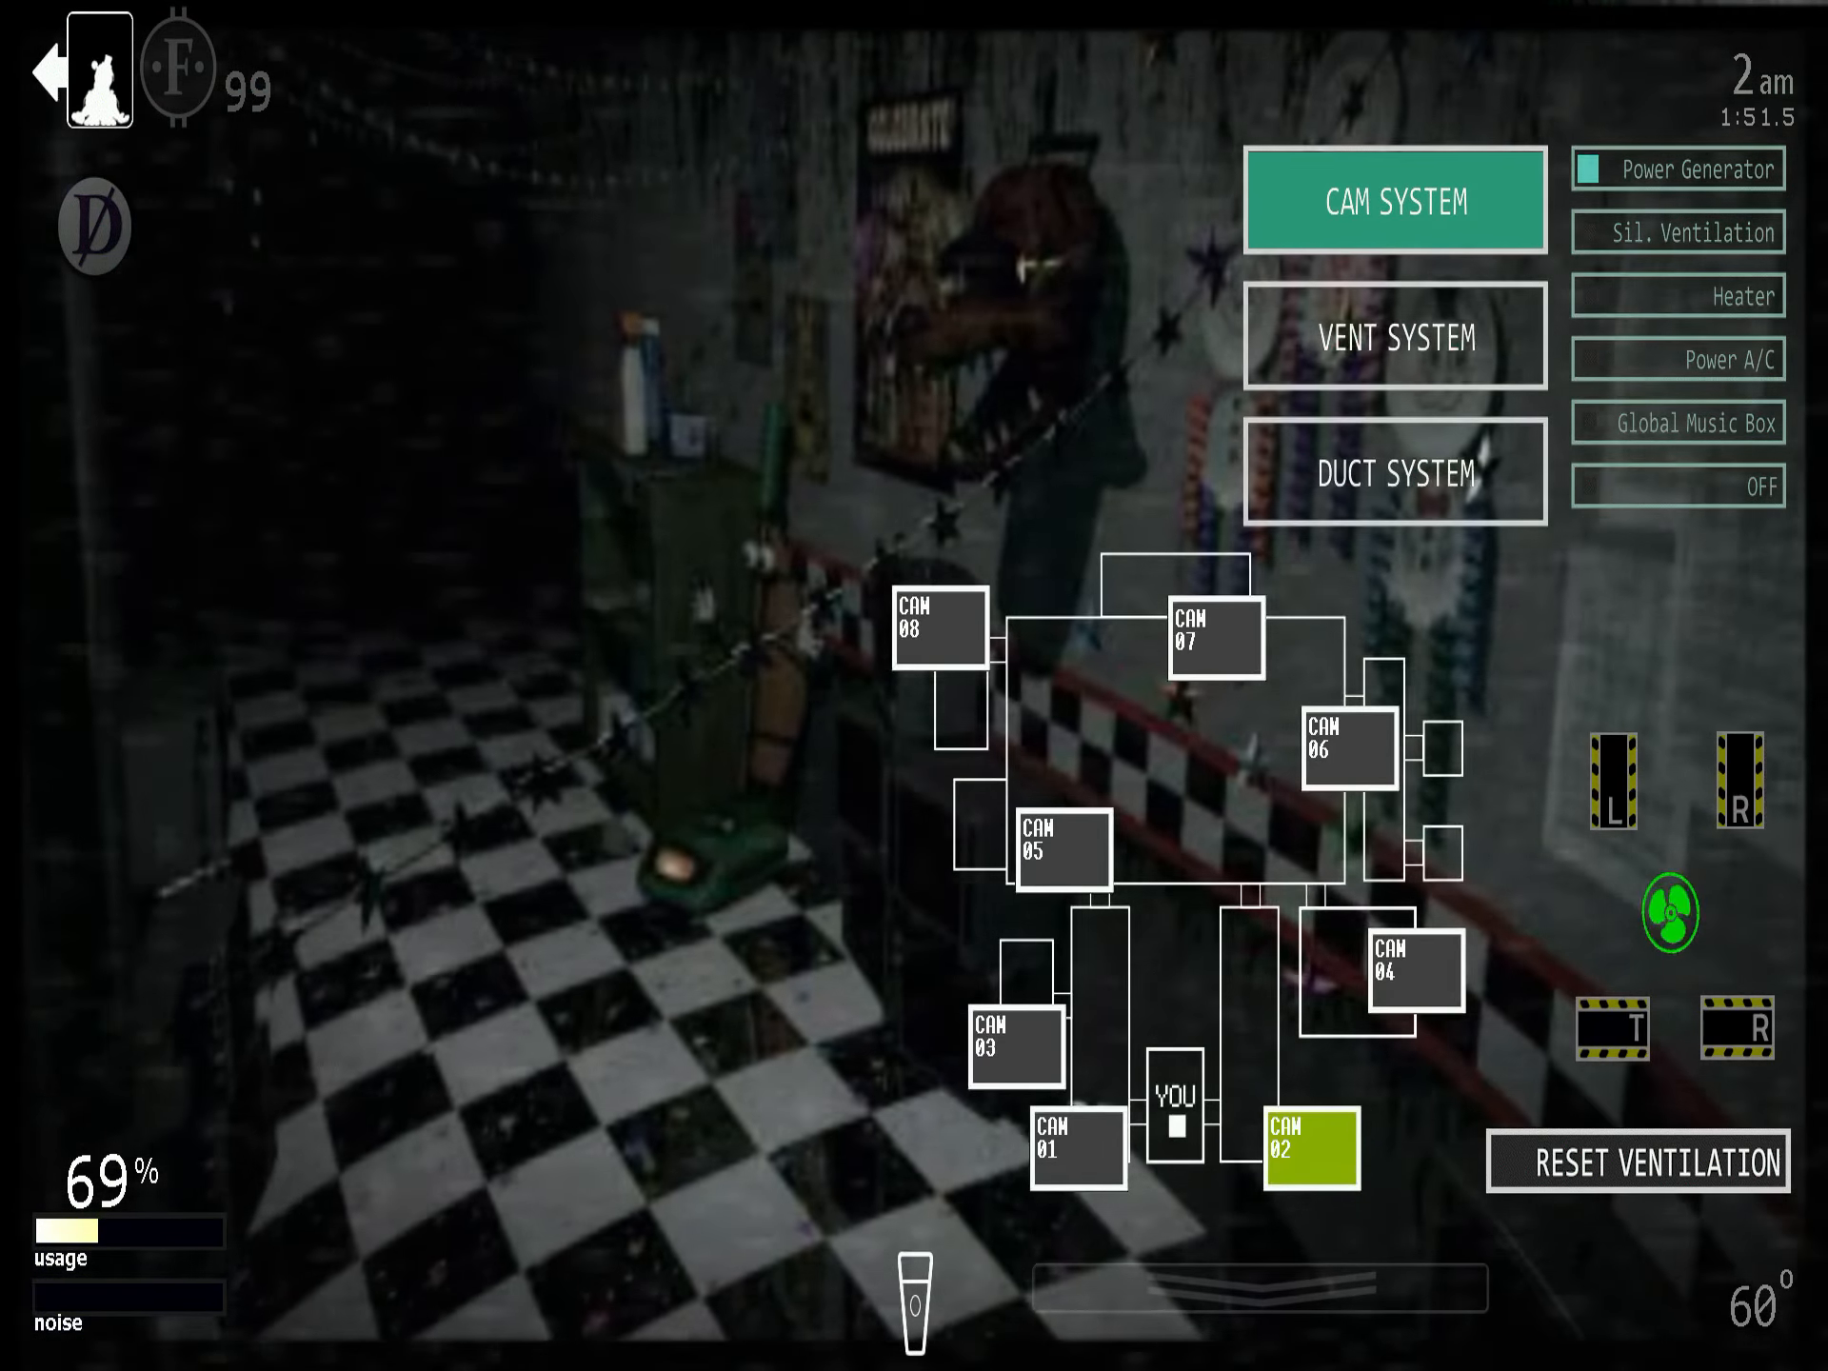
{"action": "left_click", "coordinate": [1009, 1043]}
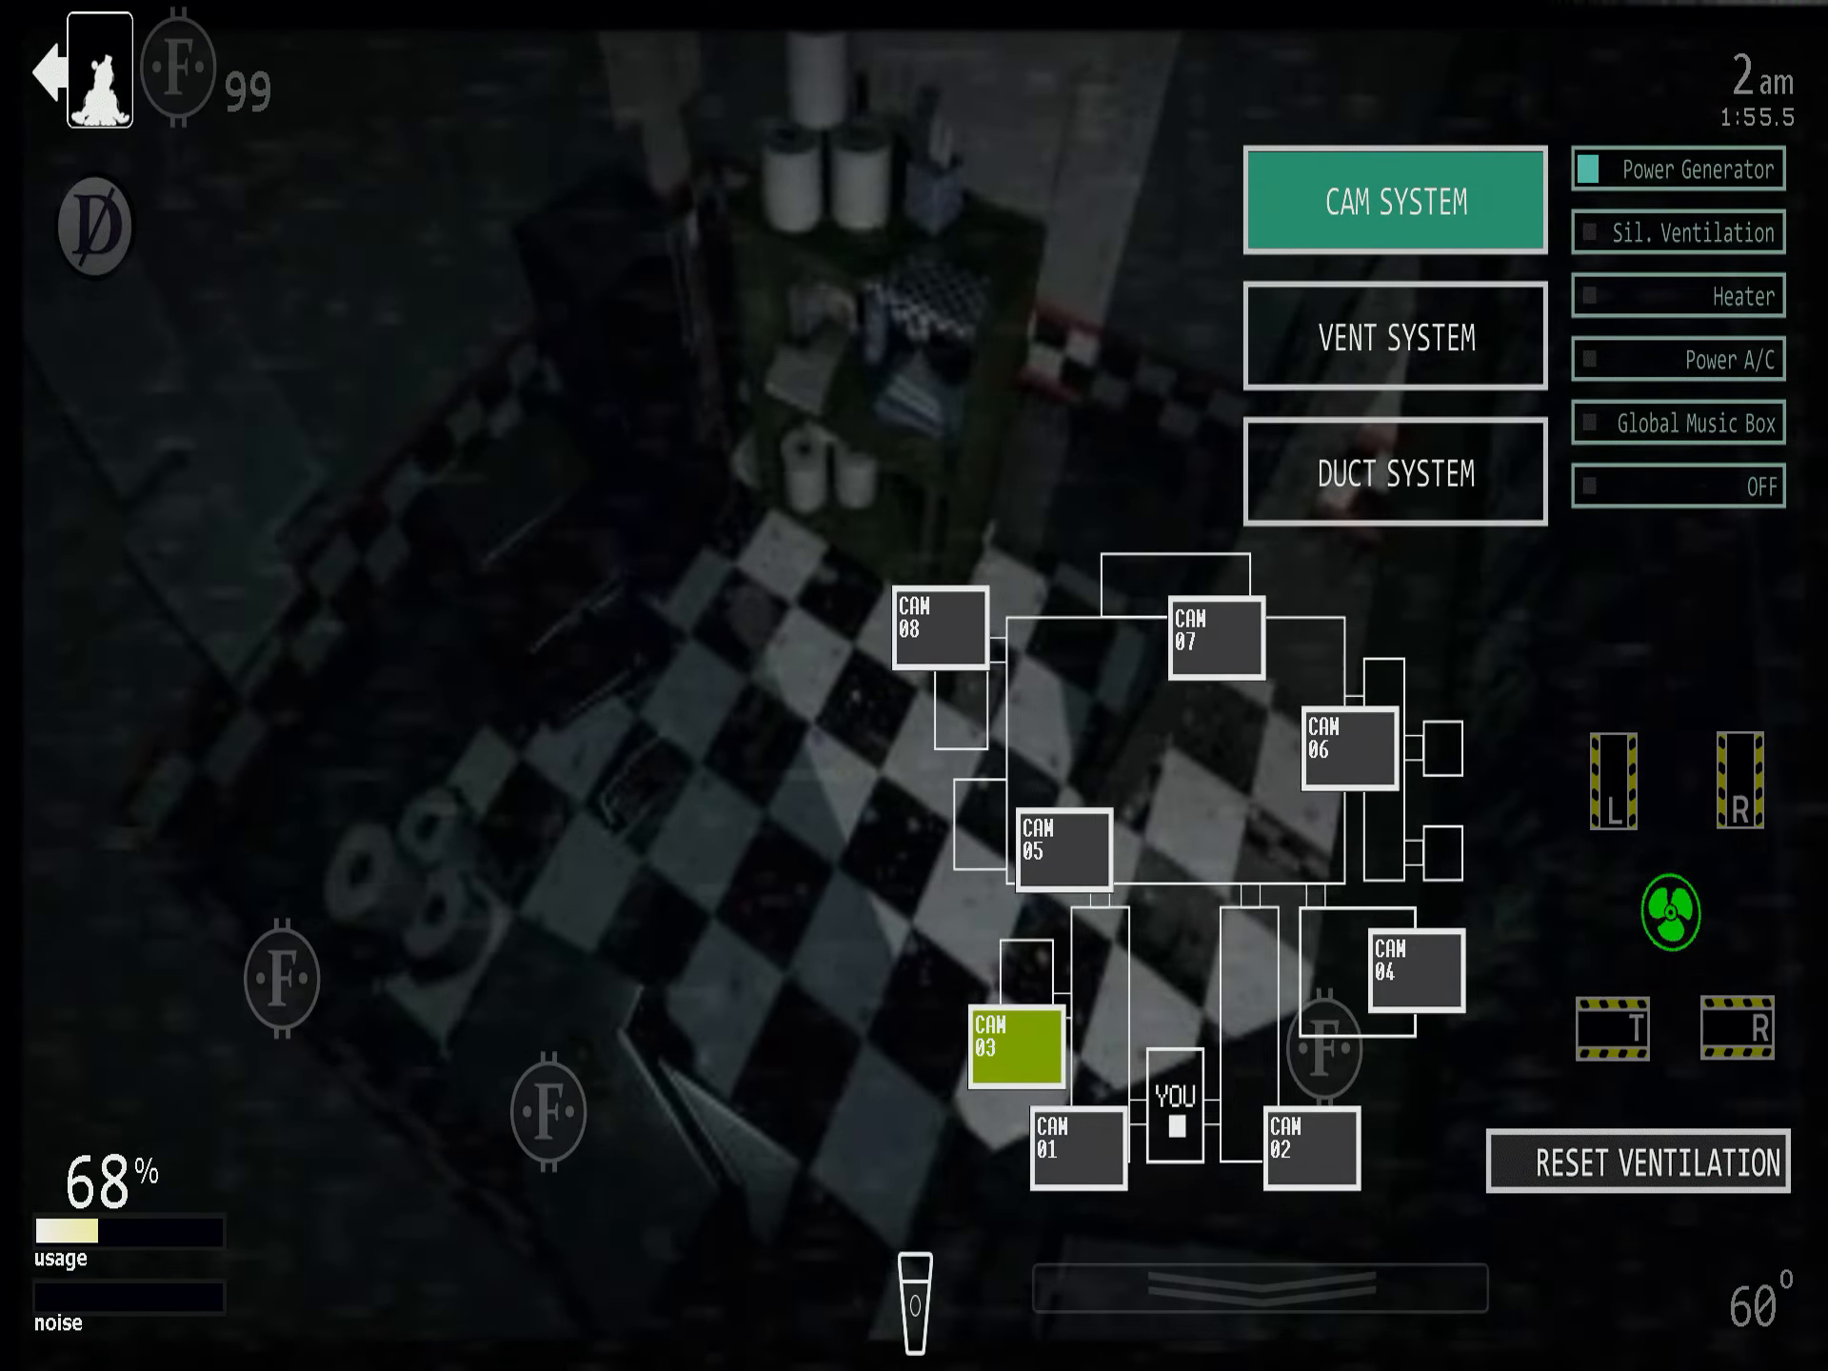
{"action": "left_click", "coordinate": [938, 629]}
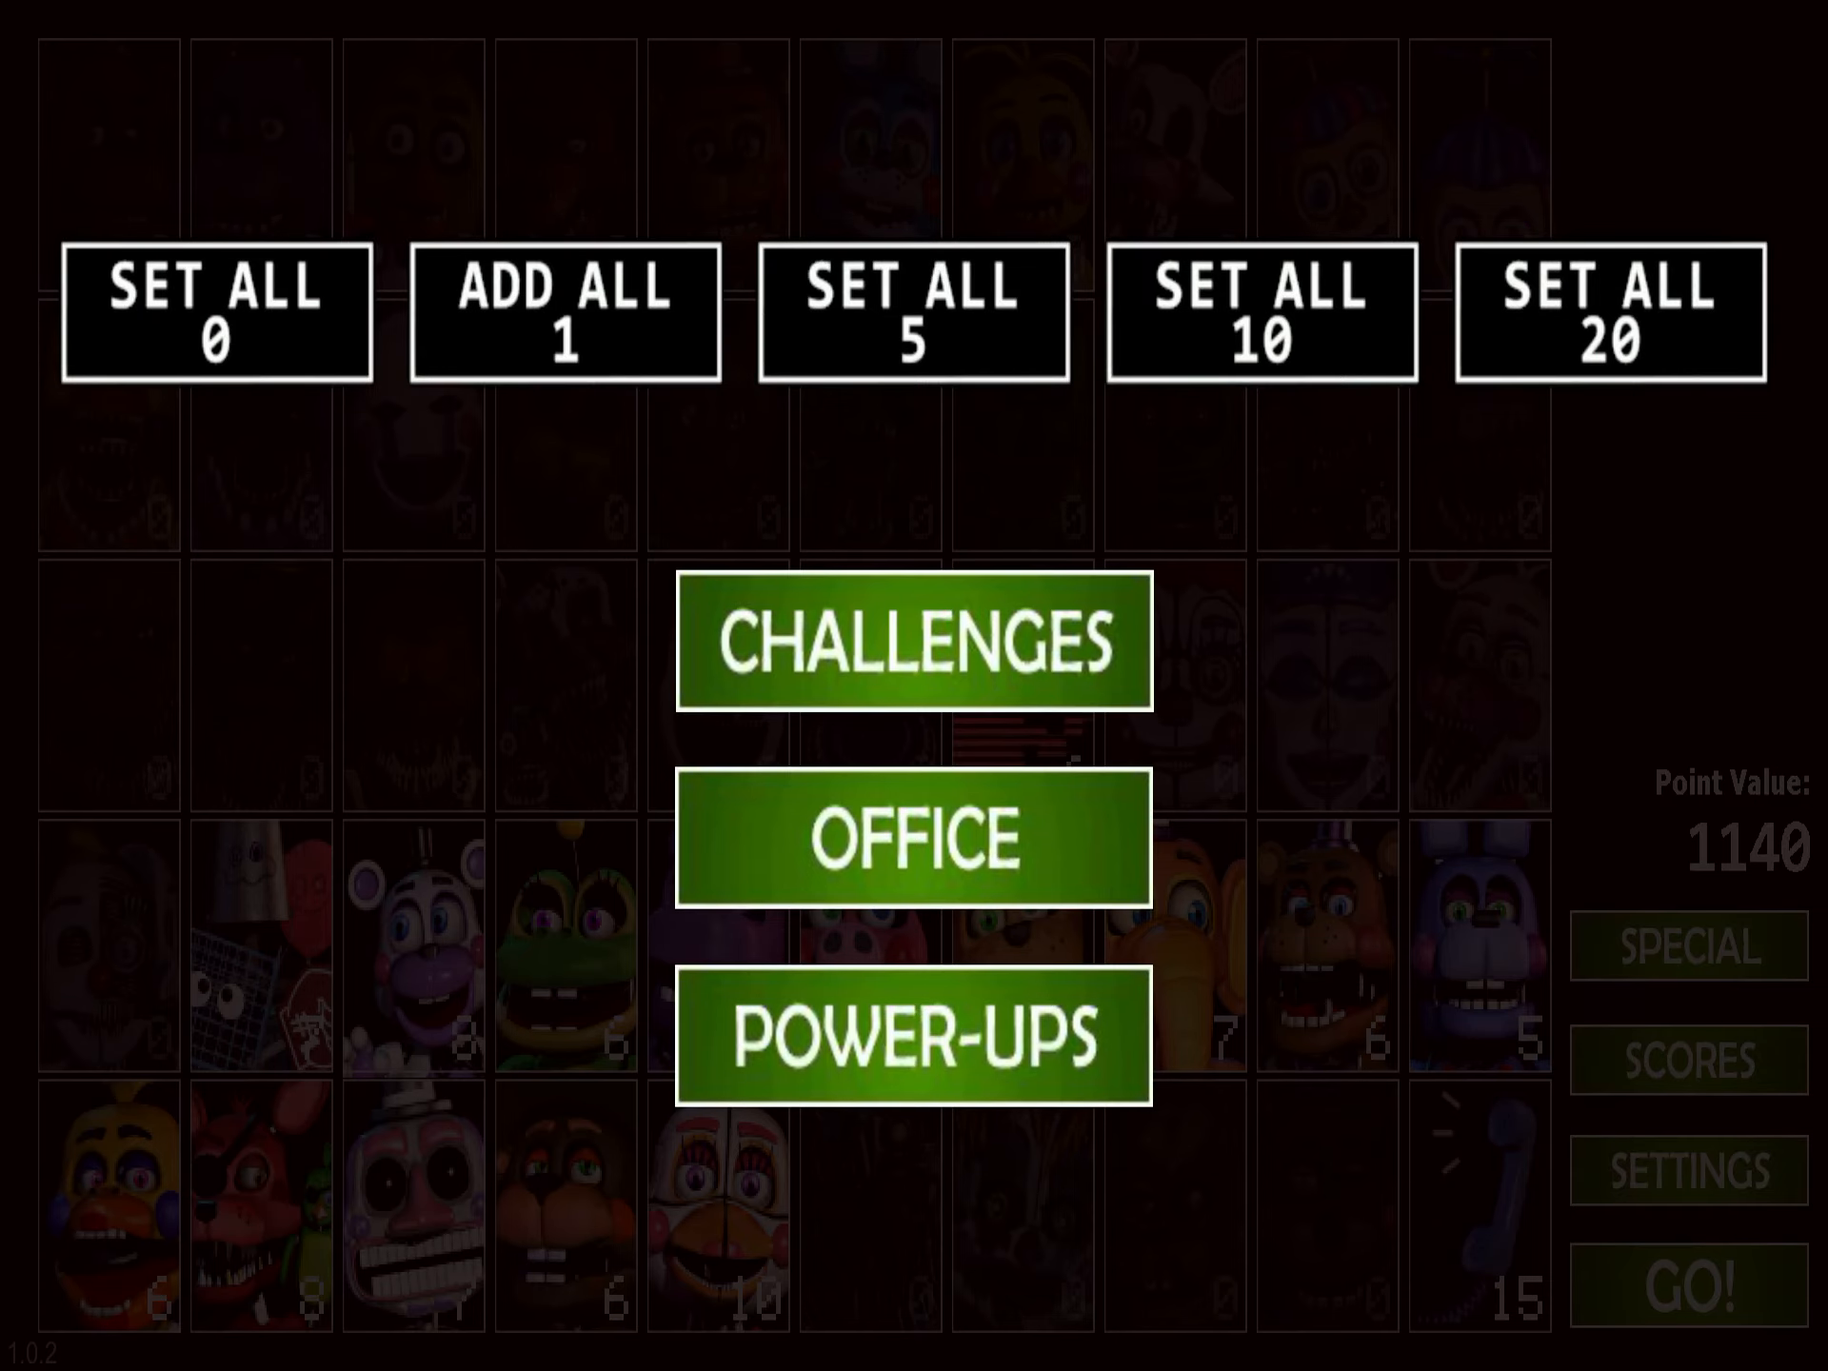
- Enable the Frigid, 3 Coins, Battery and DD Repel power-ups and confirm
{"action": "left_click", "coordinate": [914, 1035]}
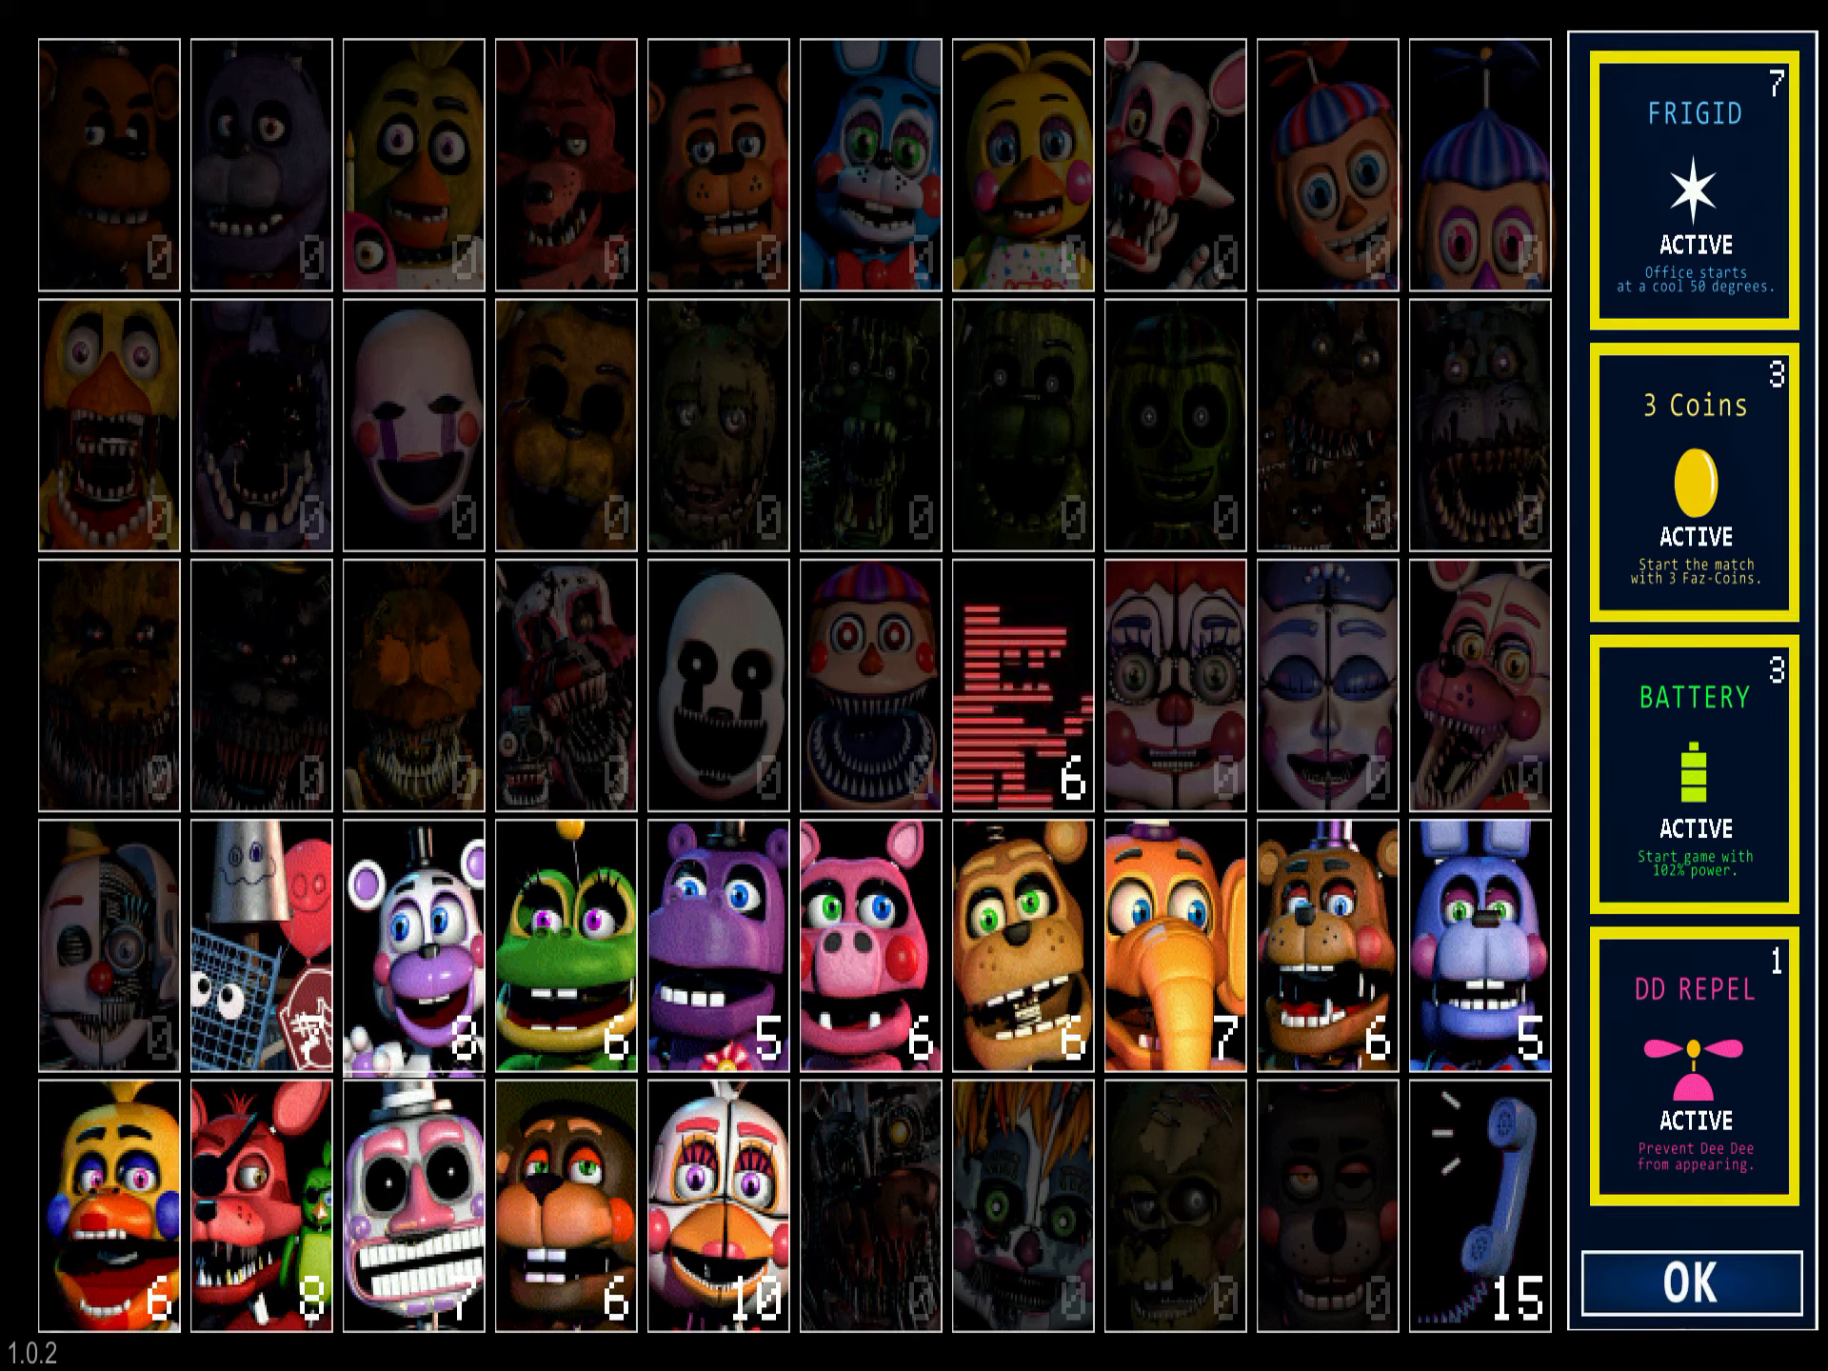
{"action": "left_click", "coordinate": [1692, 1286]}
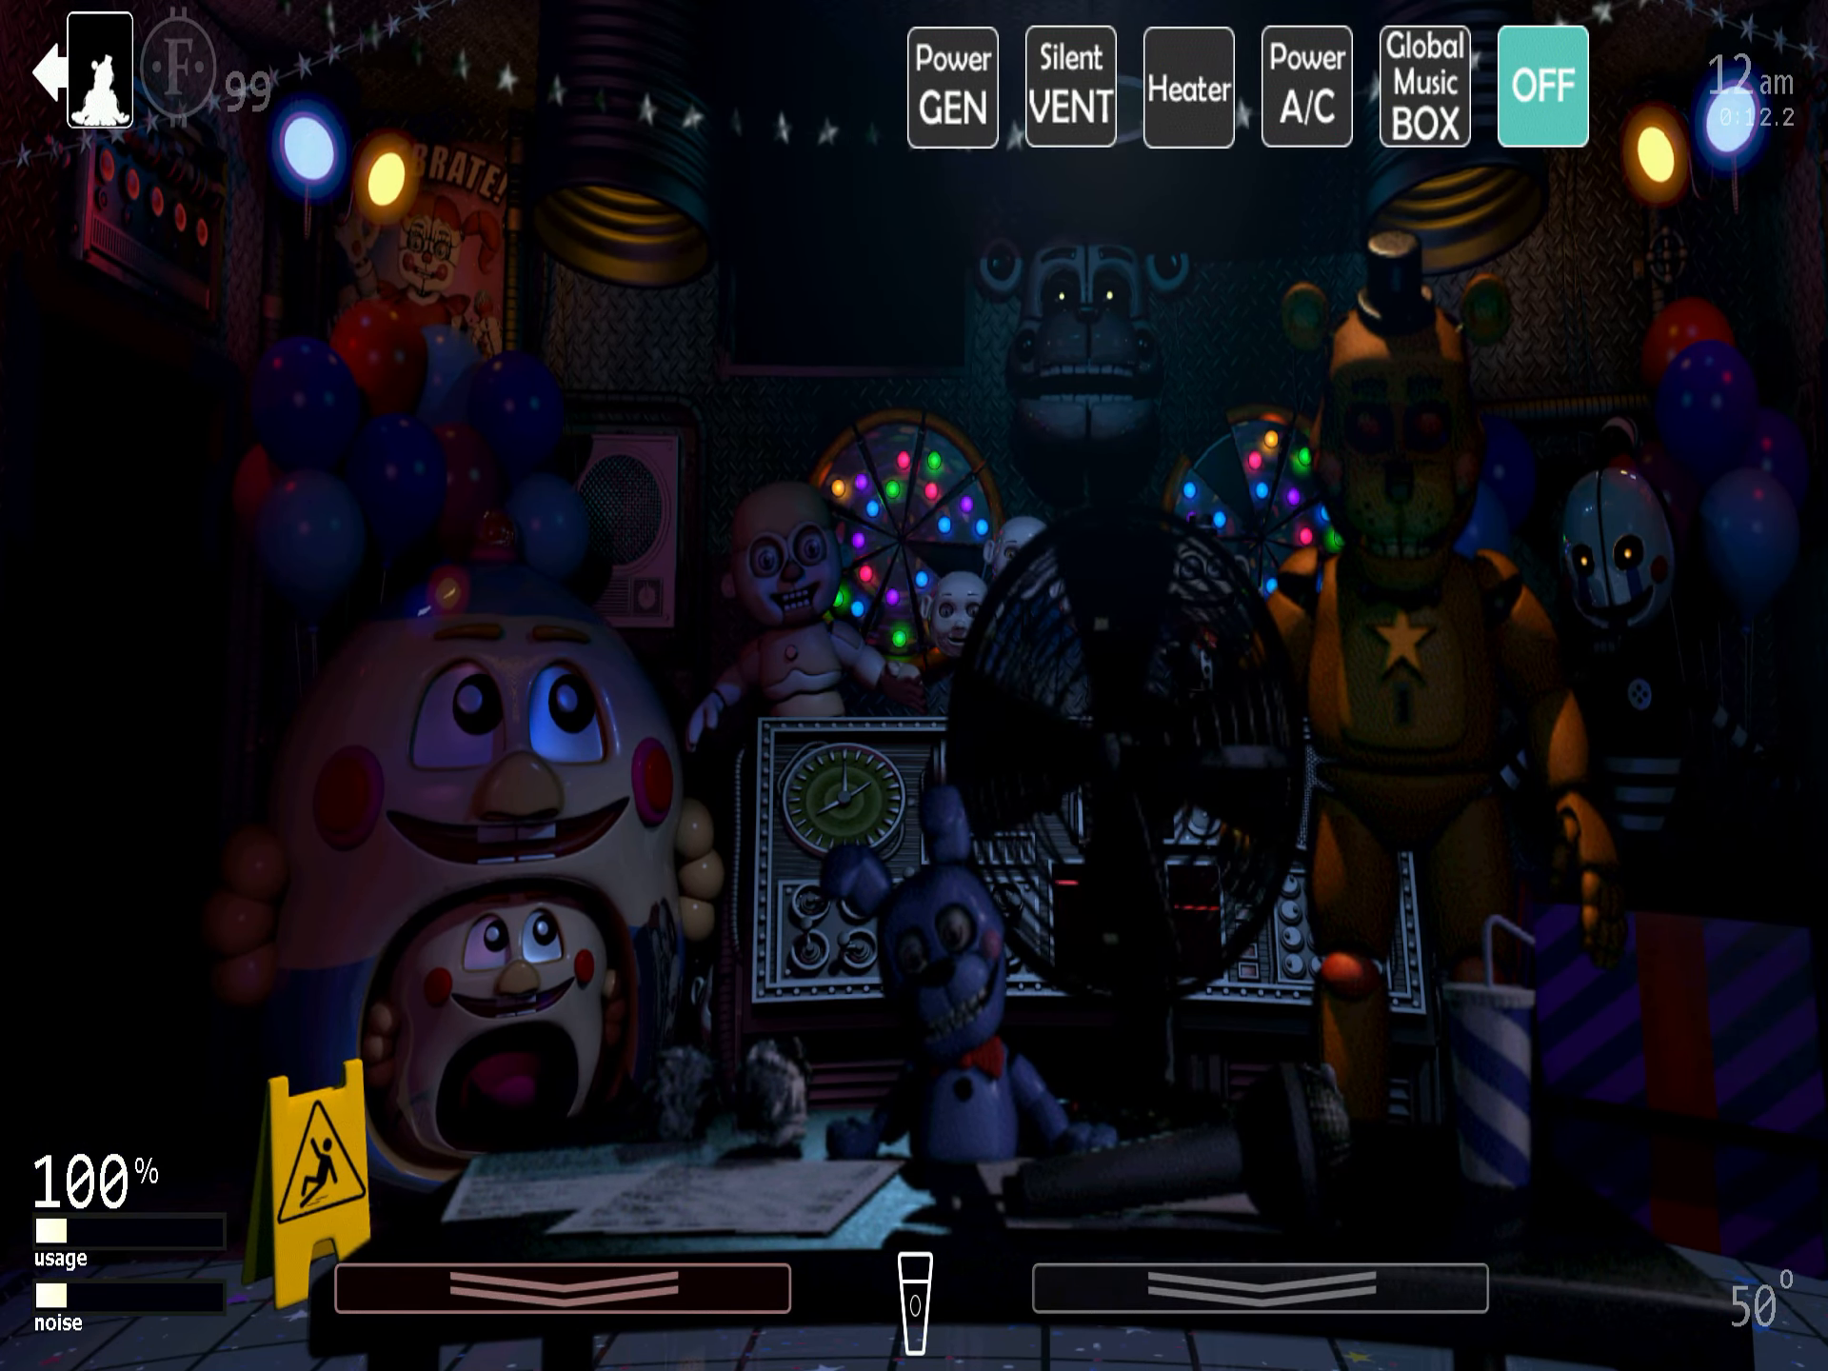
- Watch CAM 01, lower the monitor, then check CAM 06 and the duct map
{"action": "left_click", "coordinate": [913, 1286]}
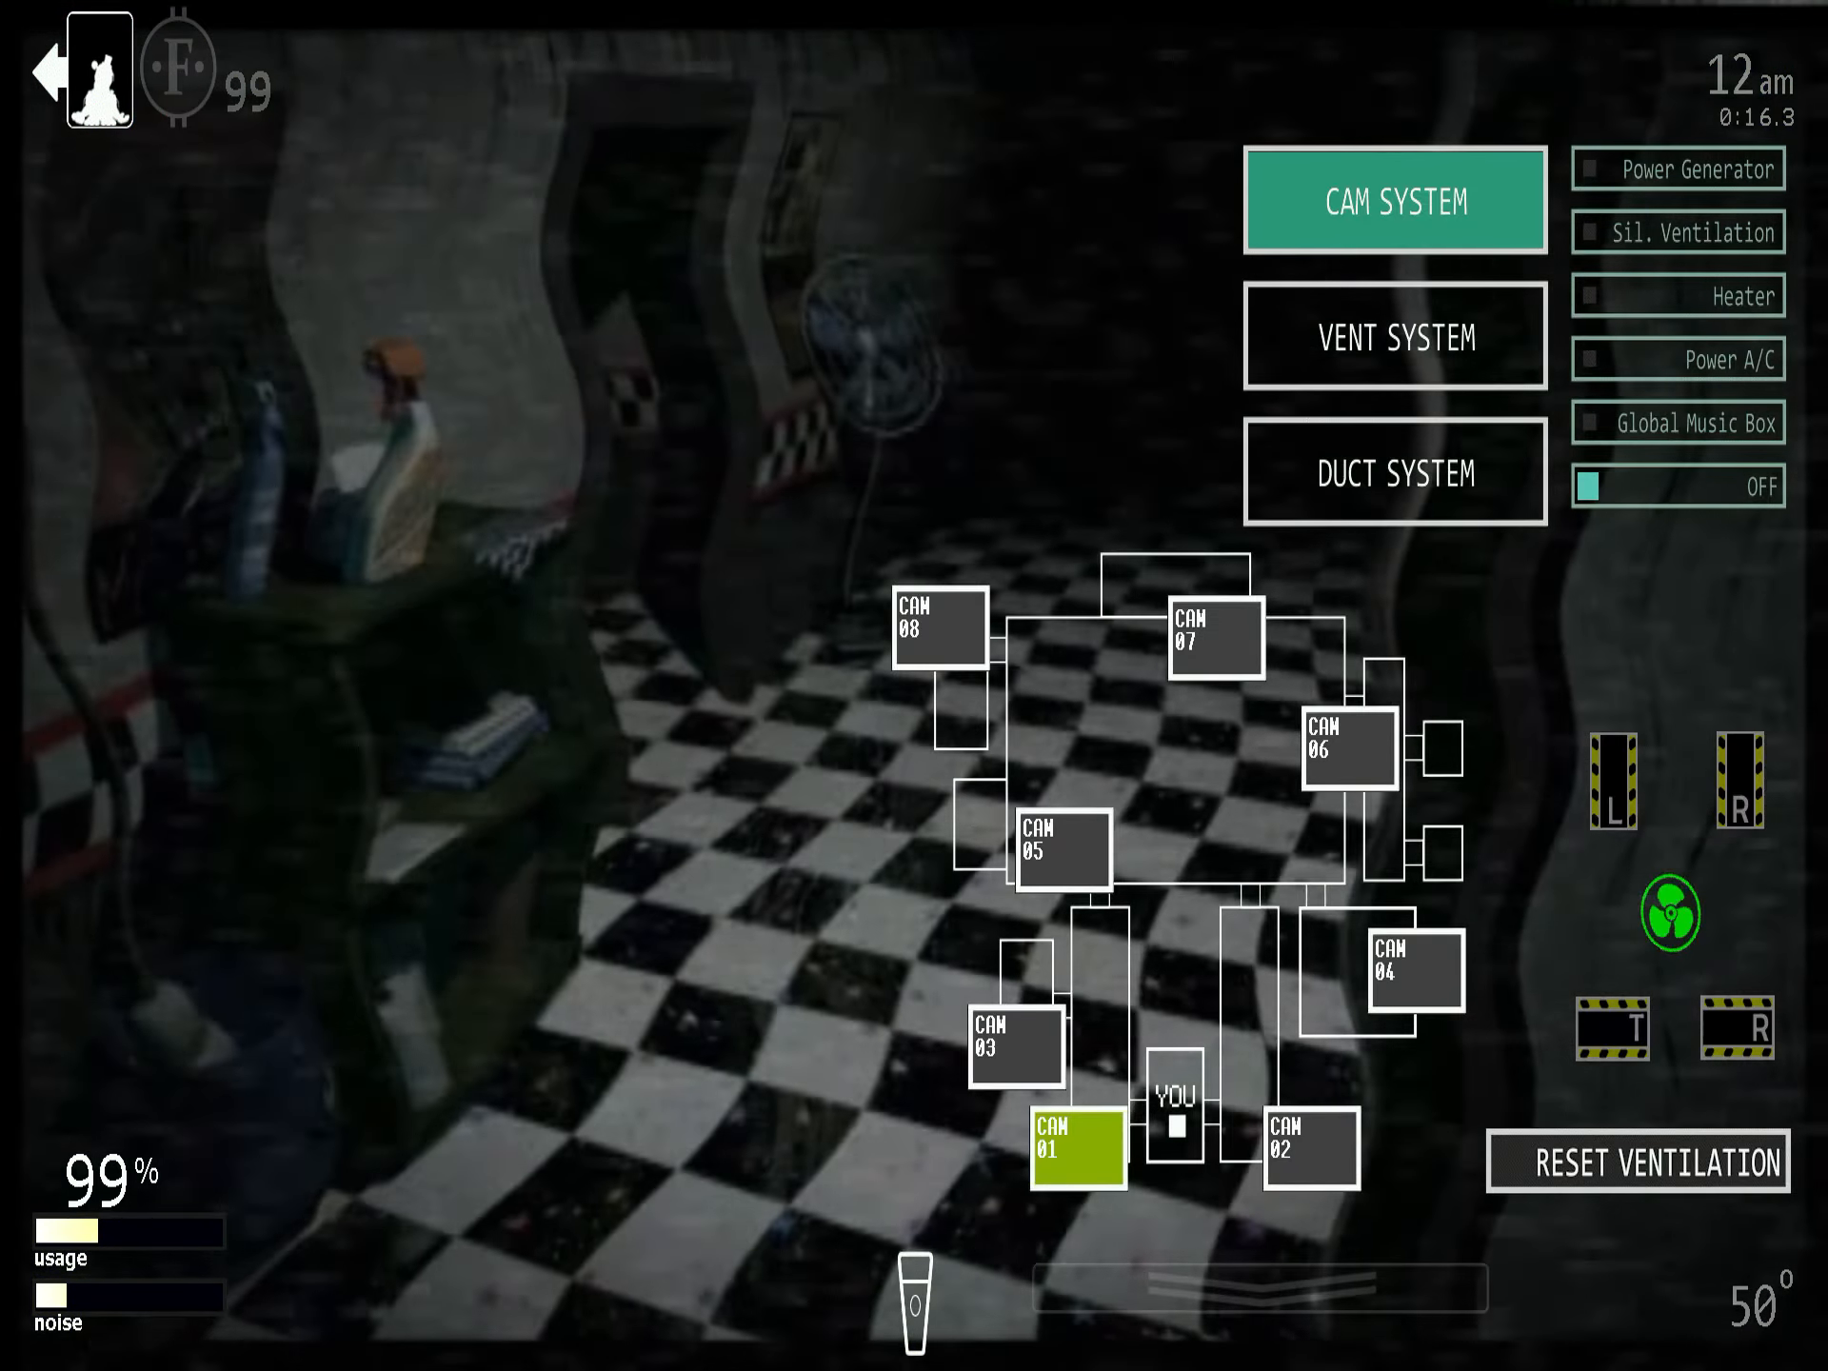
{"action": "left_click", "coordinate": [1394, 199]}
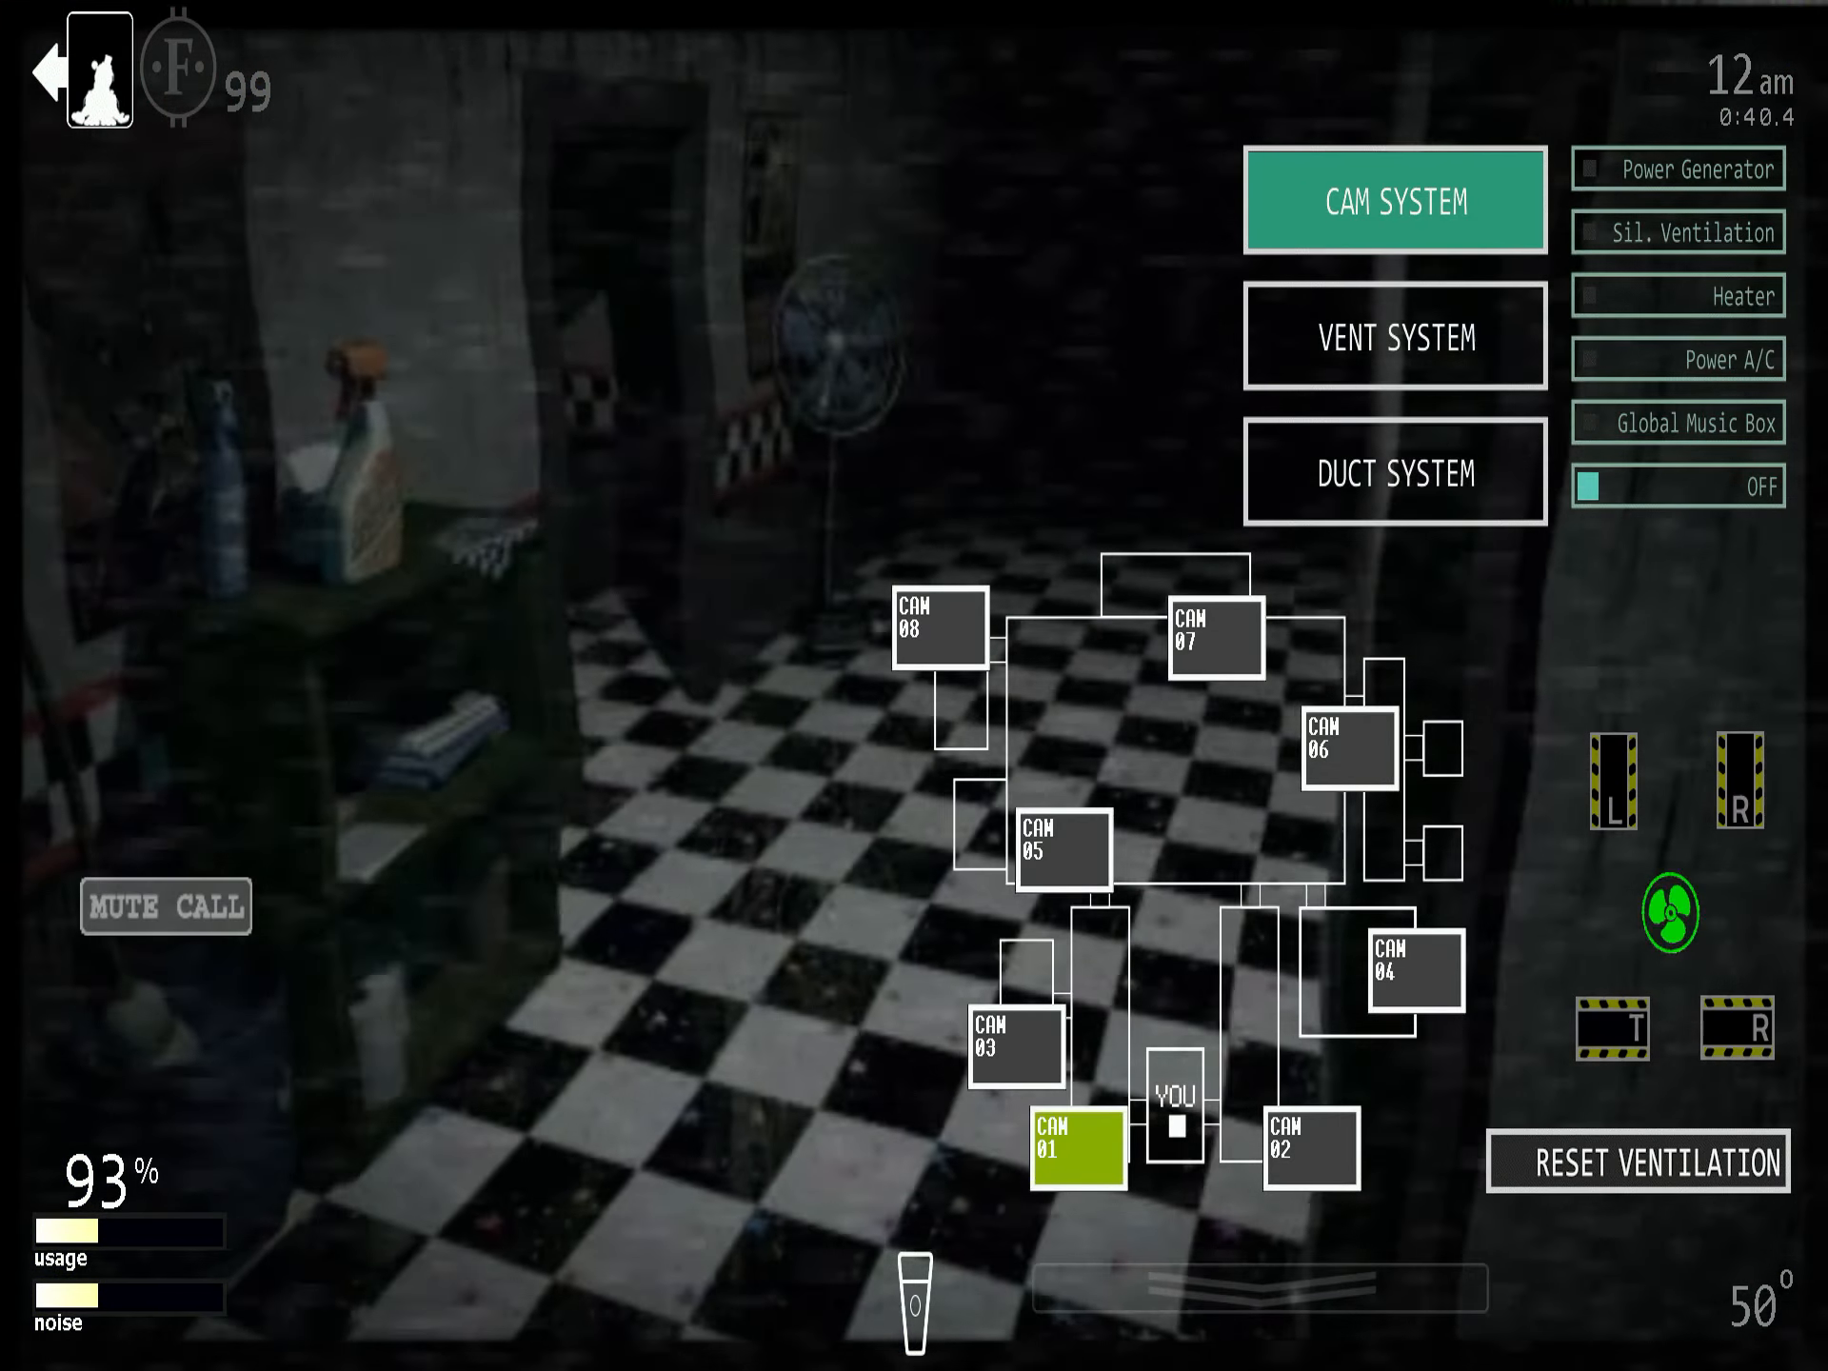
{"action": "left_click", "coordinate": [1394, 201]}
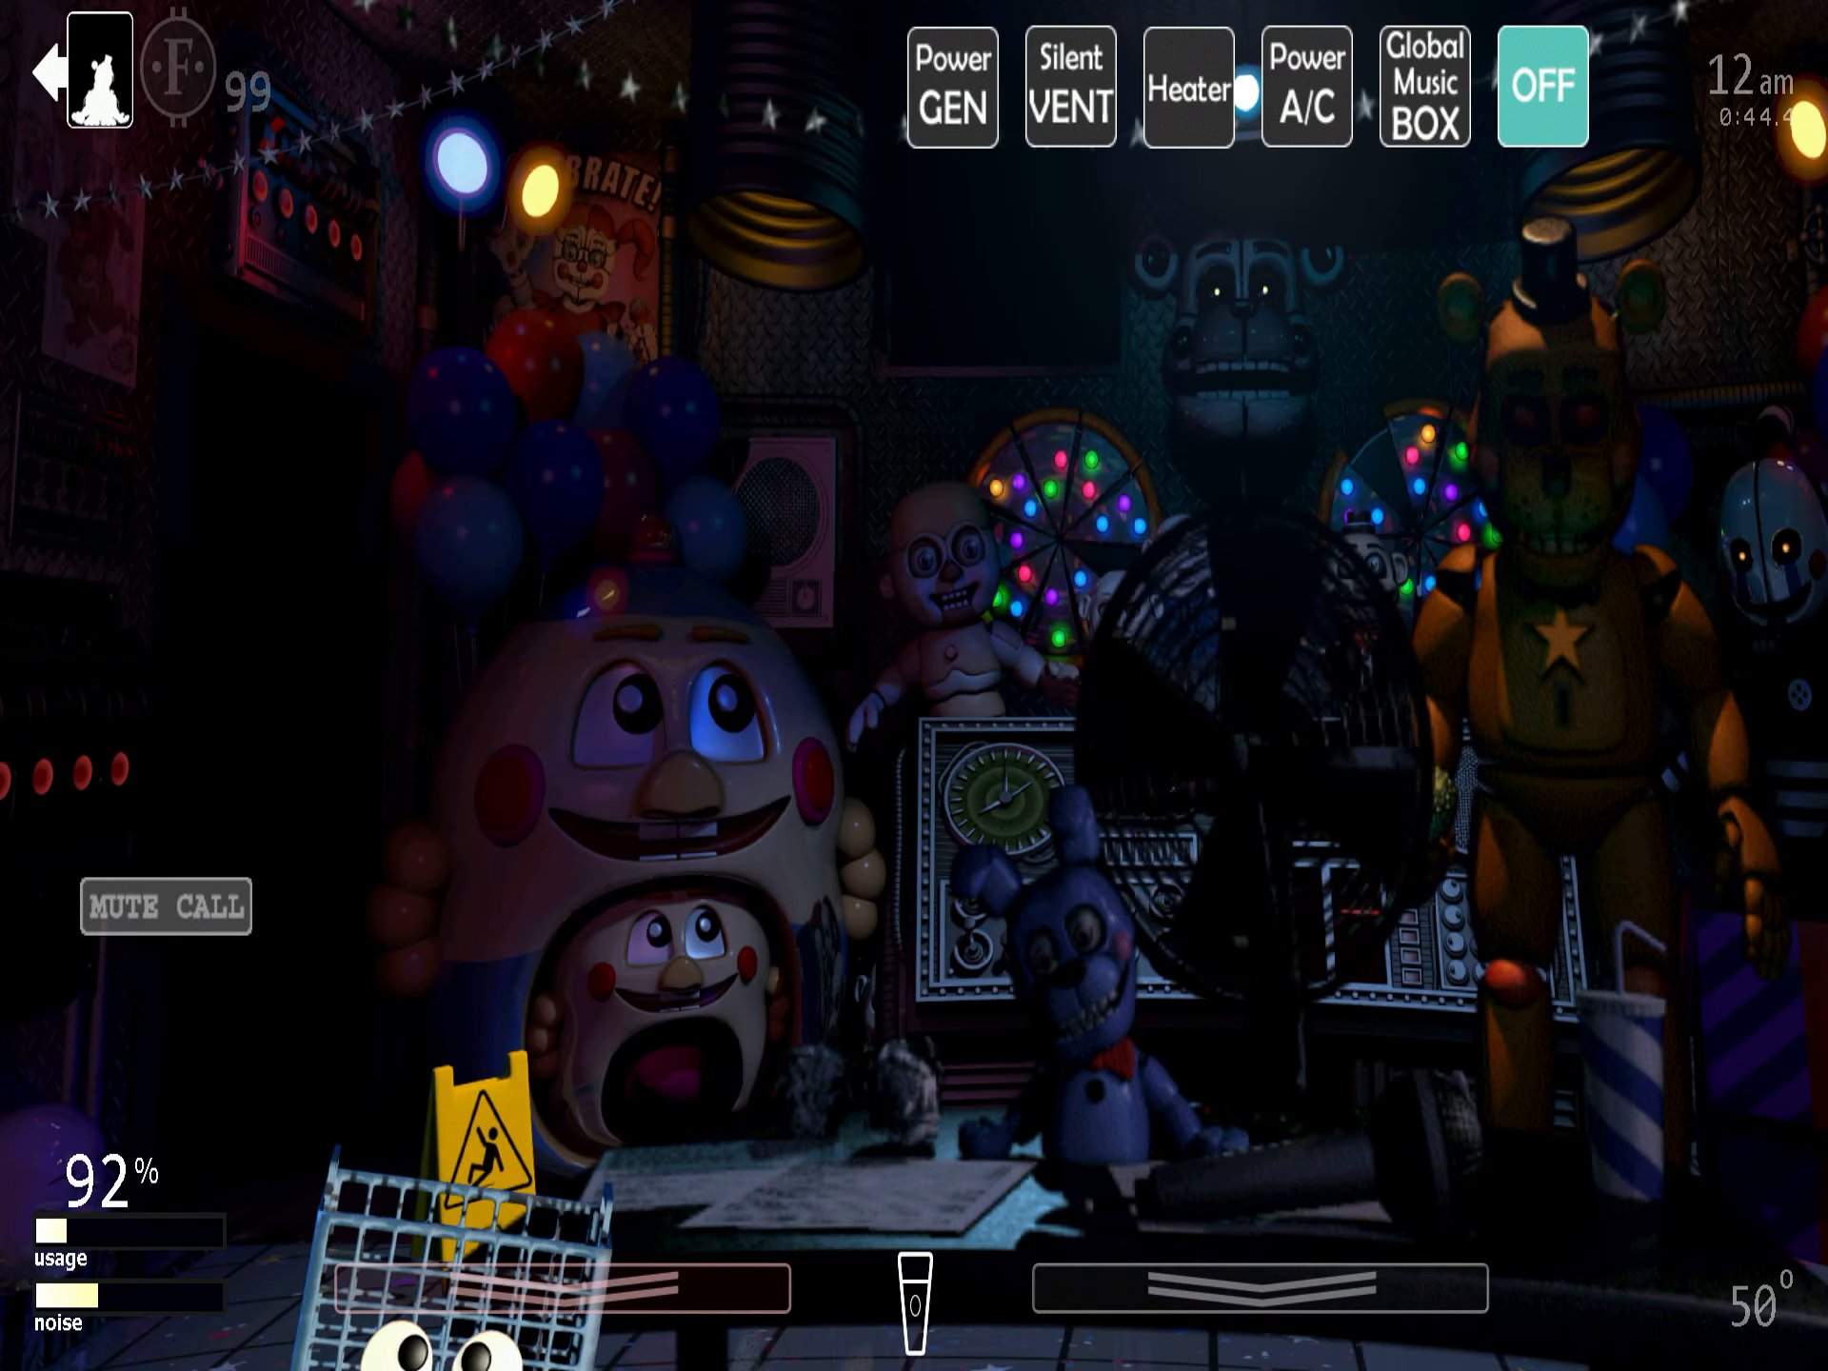
{"action": "left_click", "coordinate": [905, 1268]}
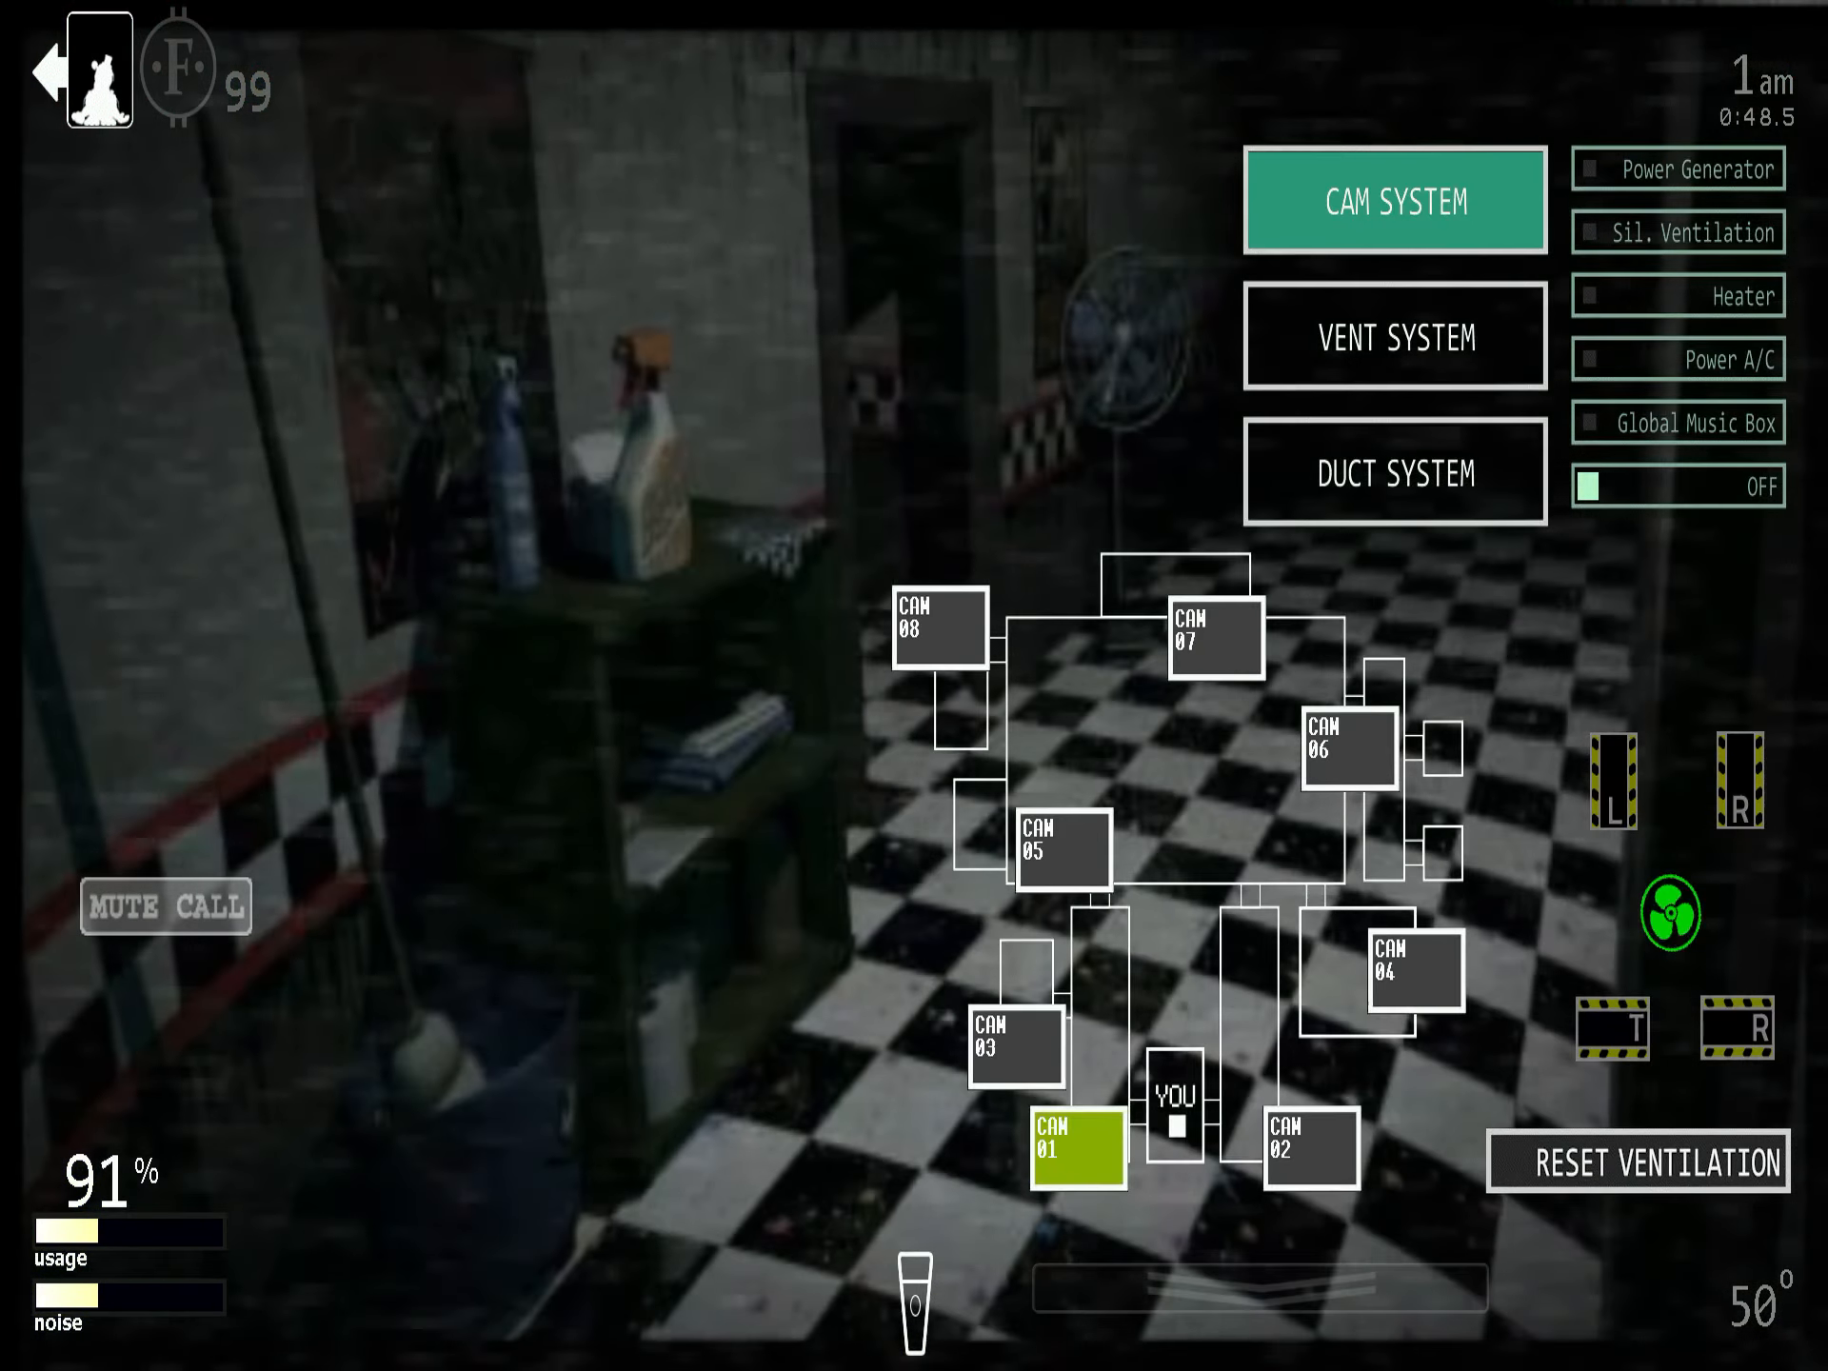
{"action": "left_click", "coordinate": [1326, 747]}
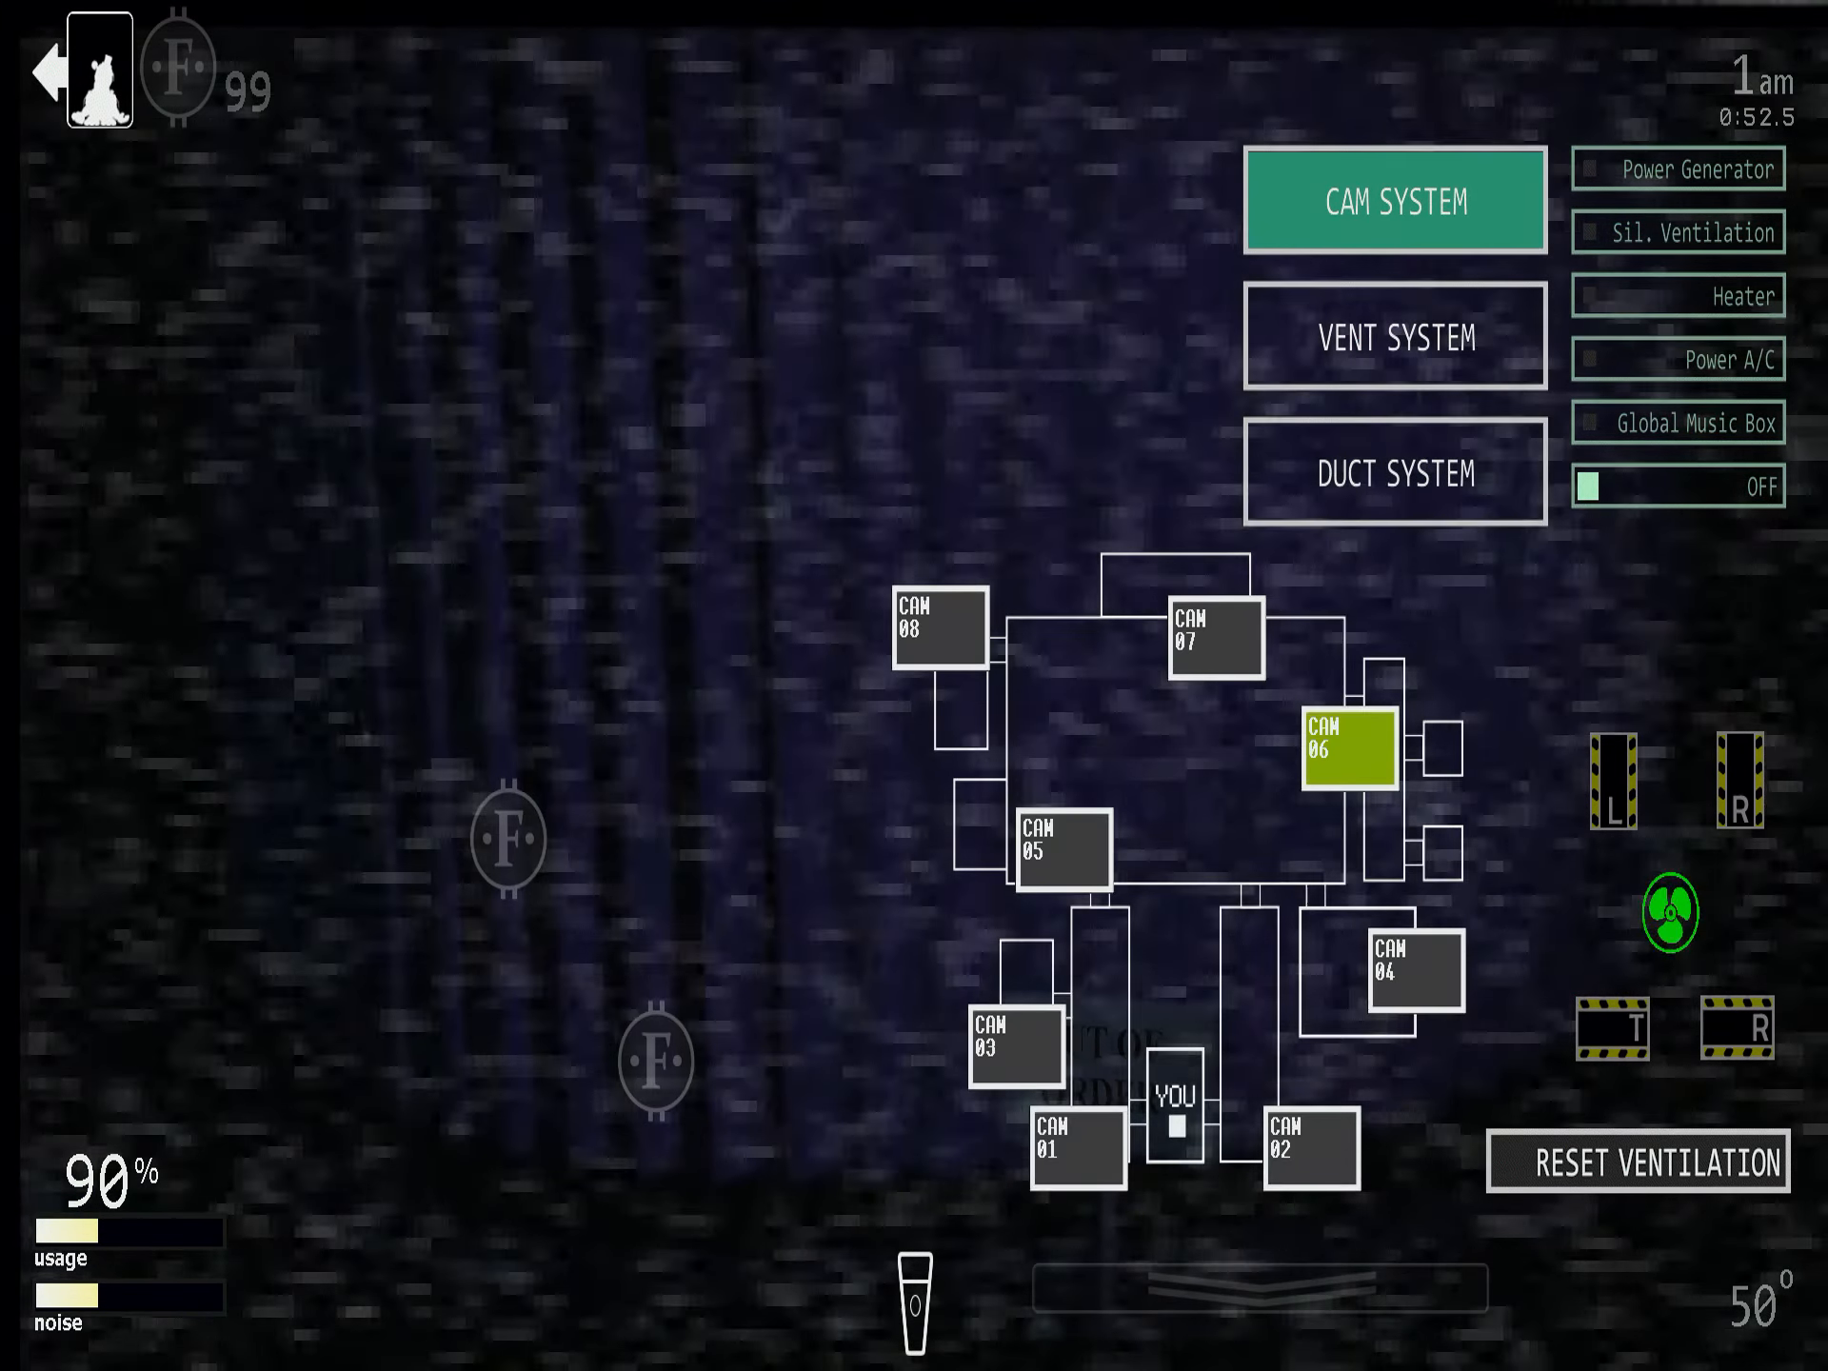
{"action": "left_click", "coordinate": [1393, 473]}
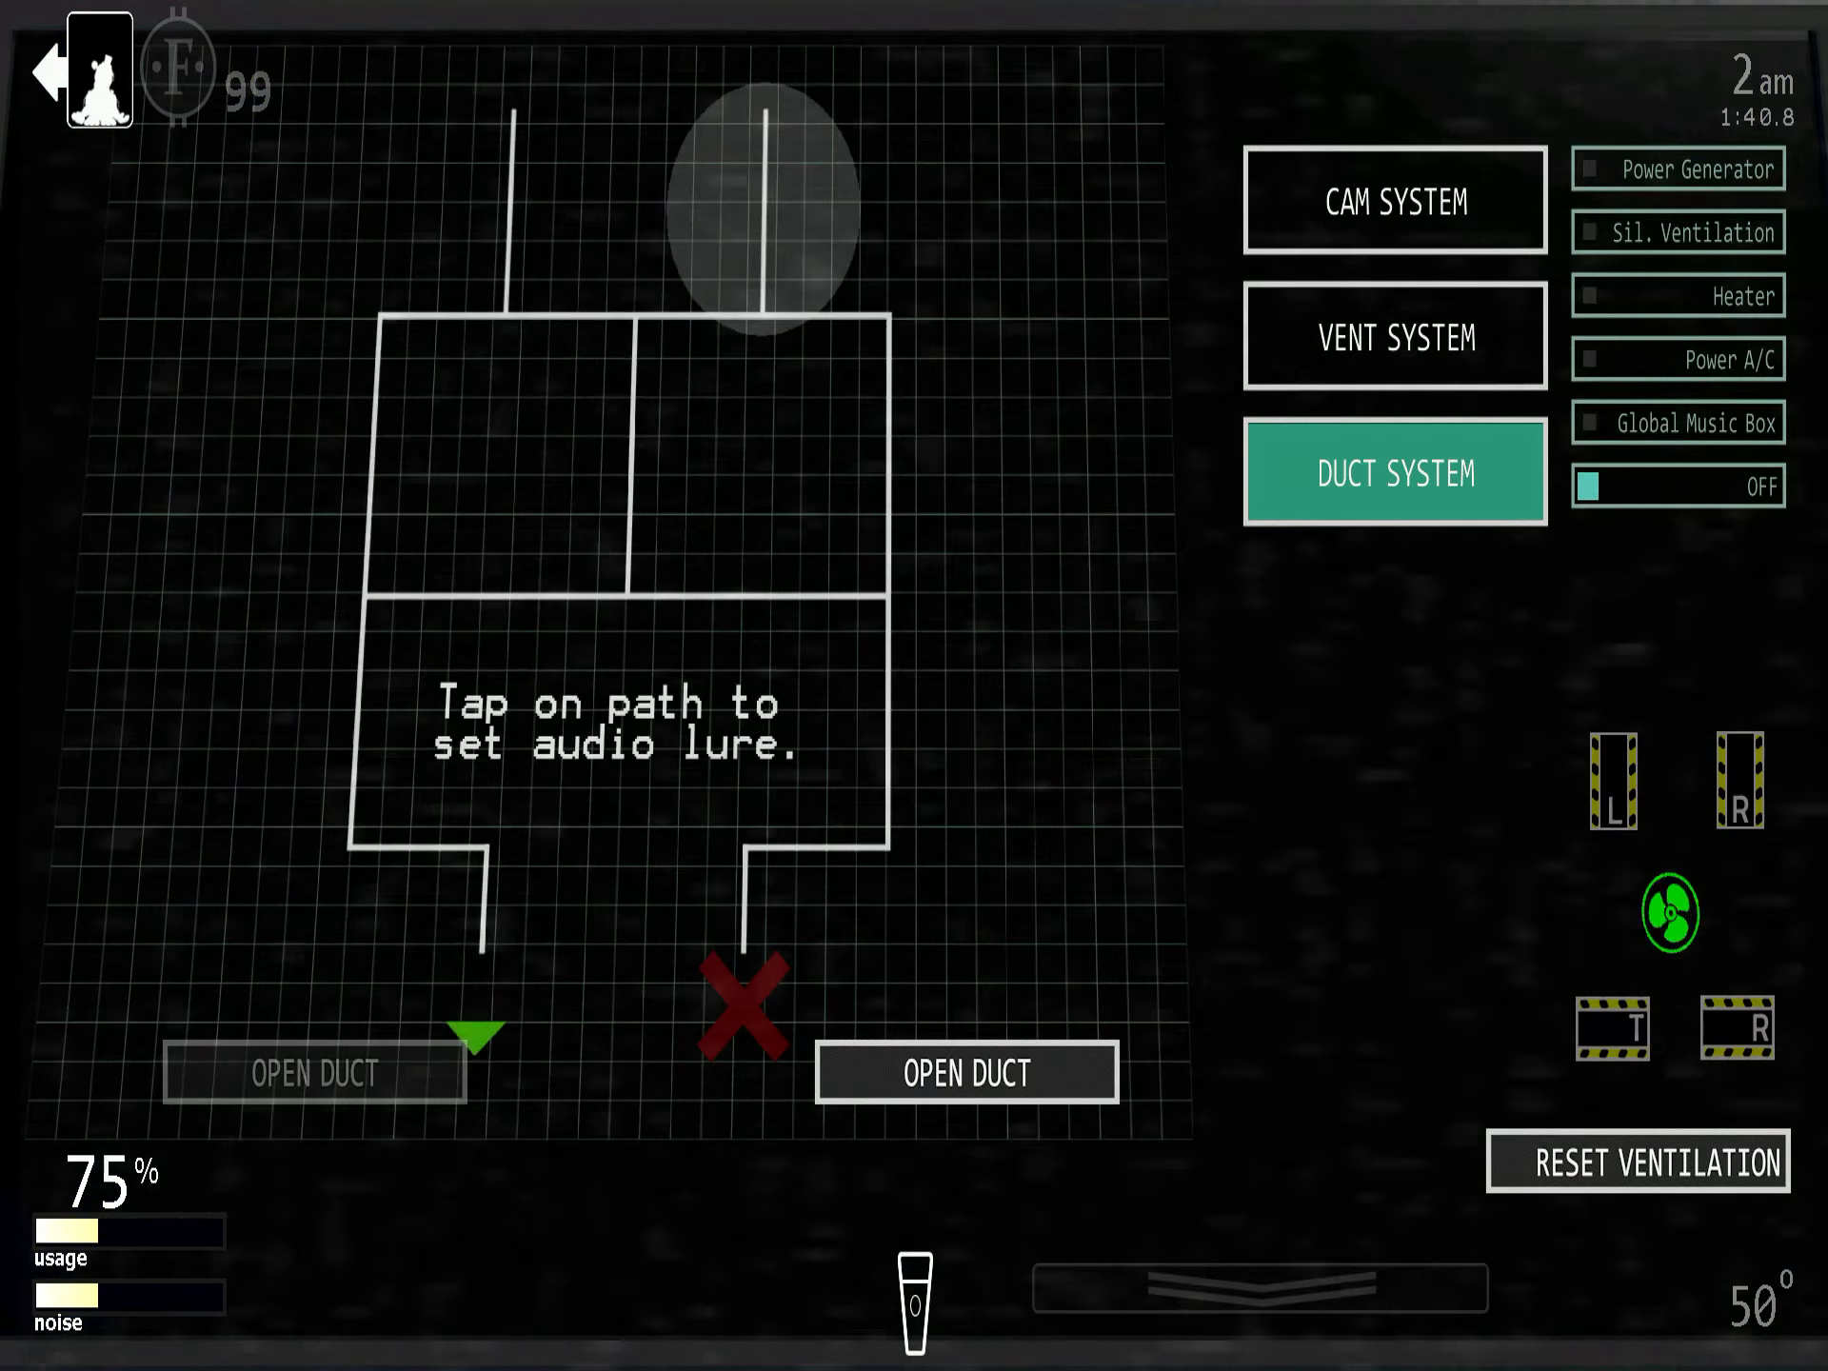
- Cycle through the CAM 01, CAM 03 and CAM 06 feeds
{"action": "left_click", "coordinate": [1393, 198]}
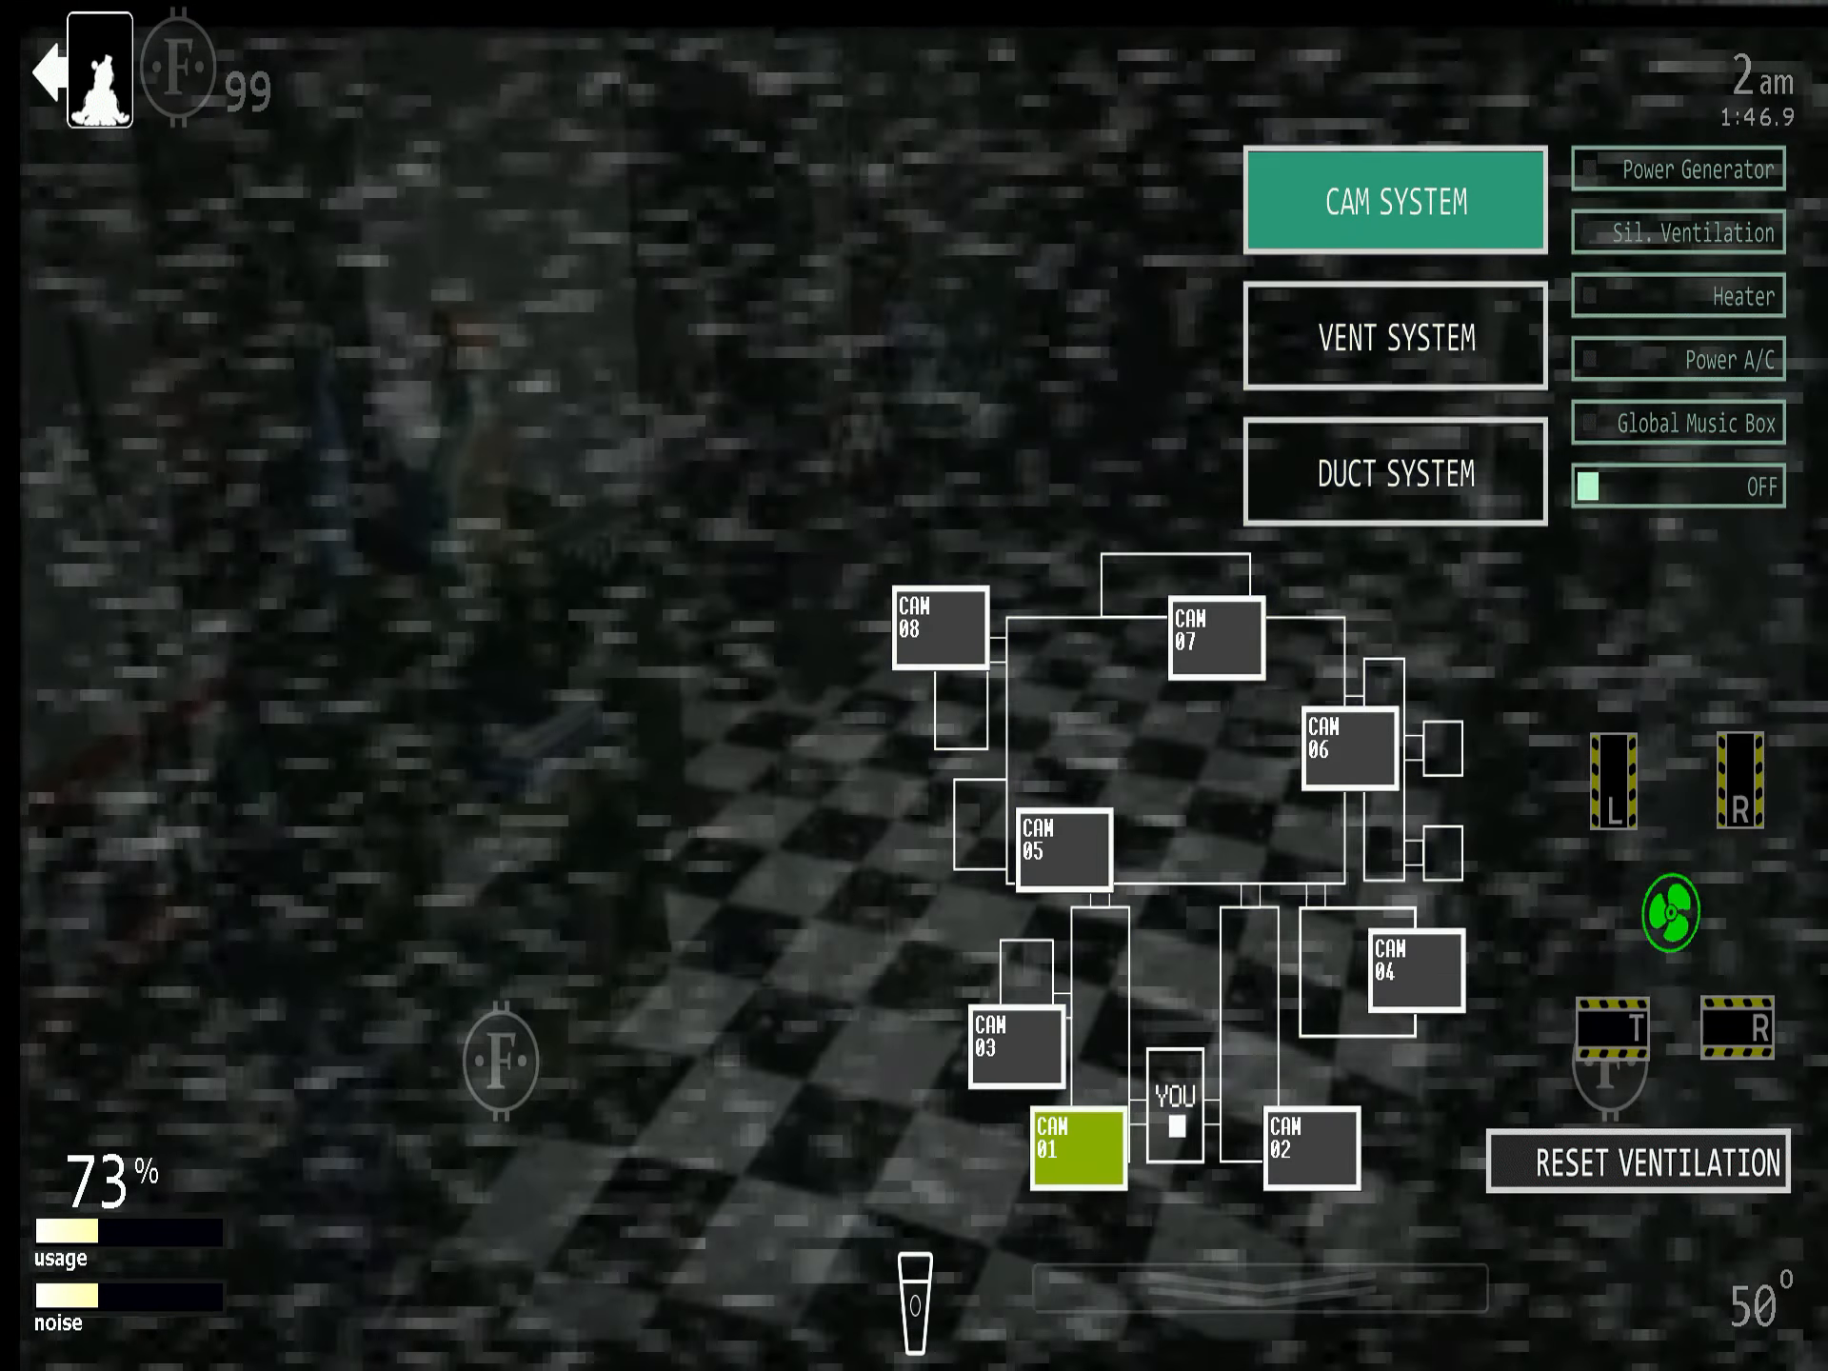
{"action": "left_click", "coordinate": [1393, 201]}
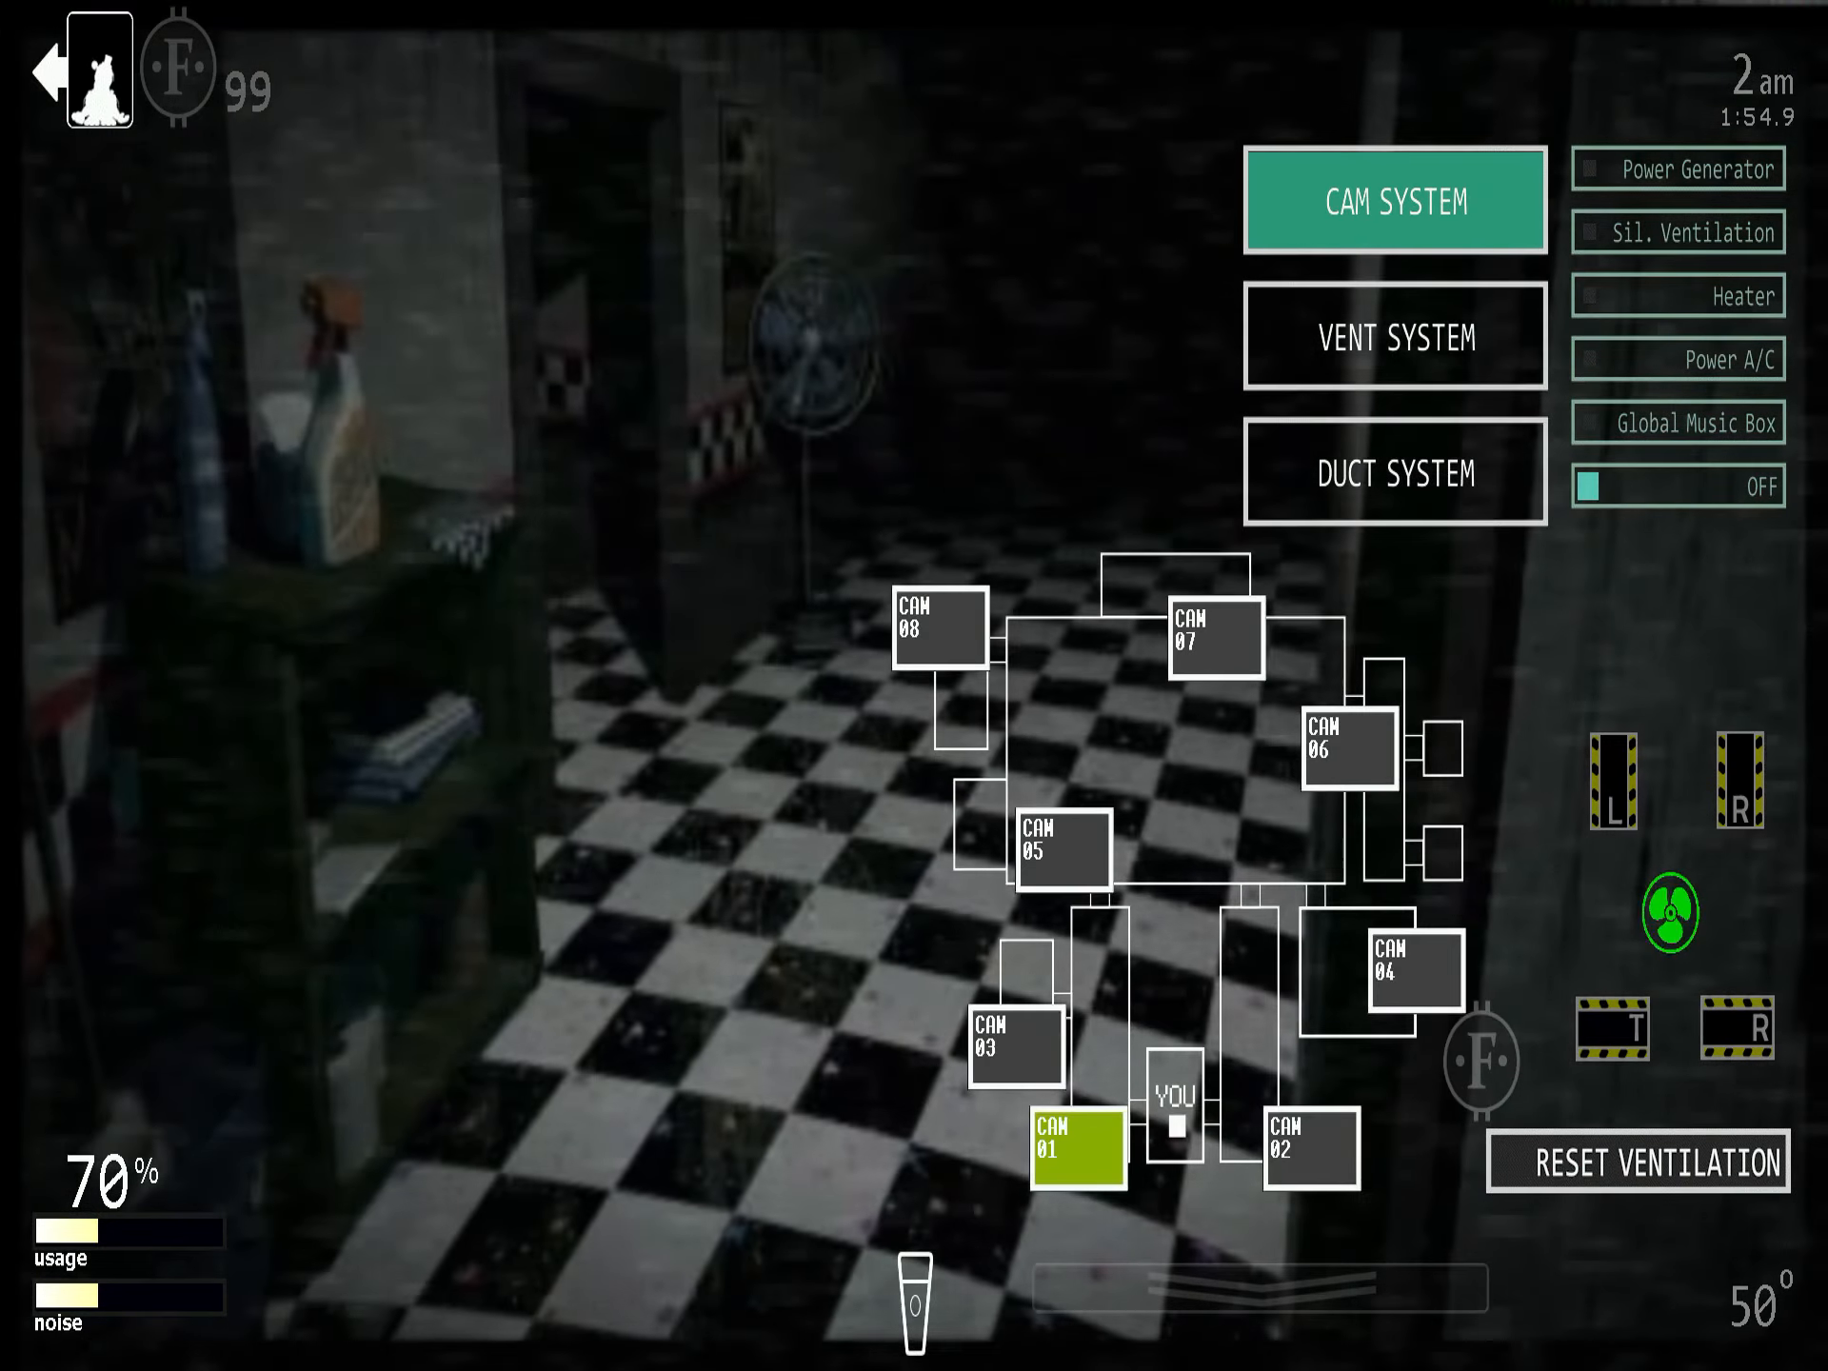
{"action": "left_click", "coordinate": [1027, 1041]}
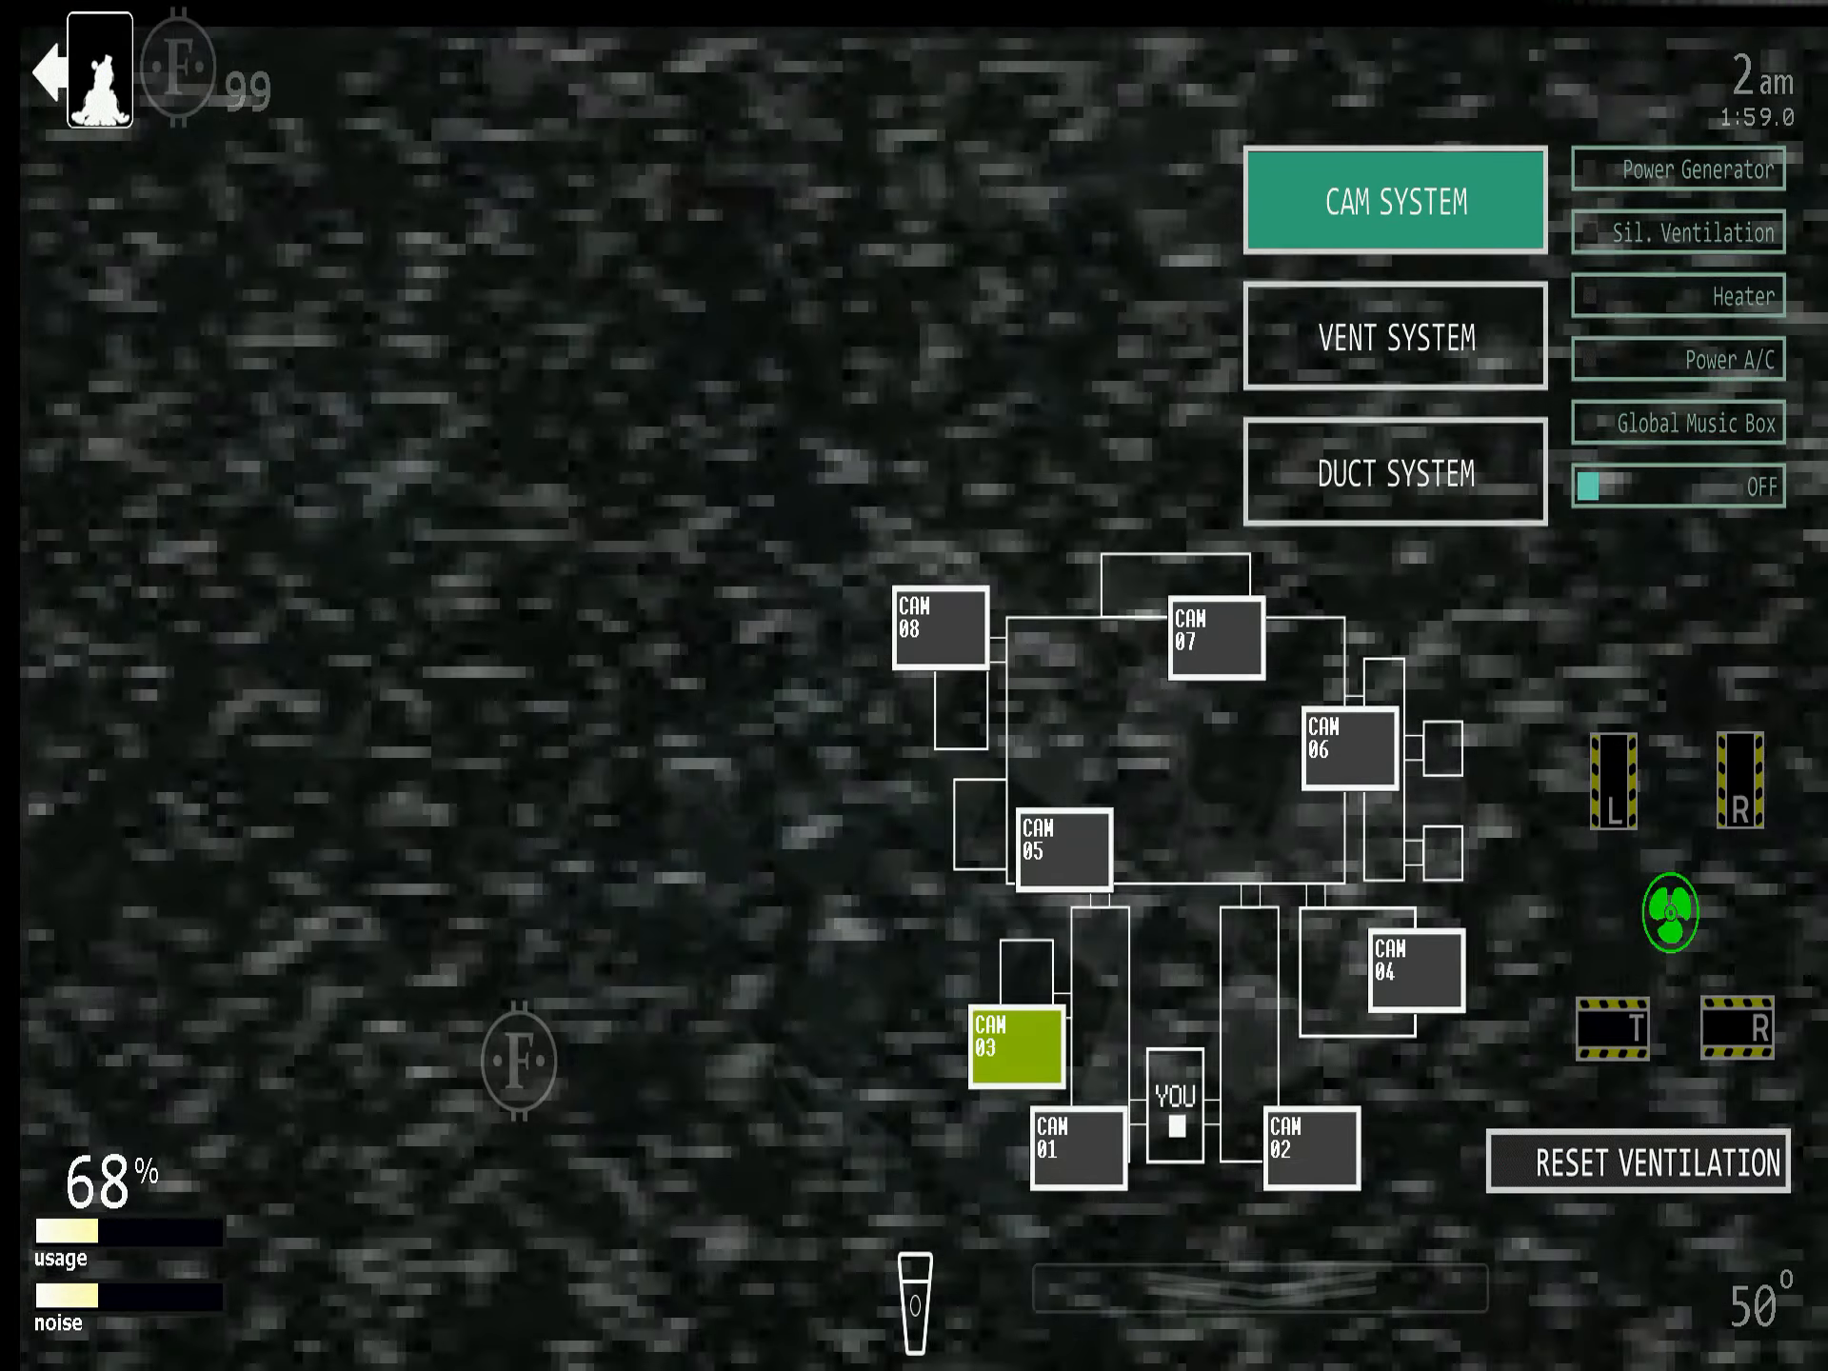
{"action": "left_click", "coordinate": [1344, 747]}
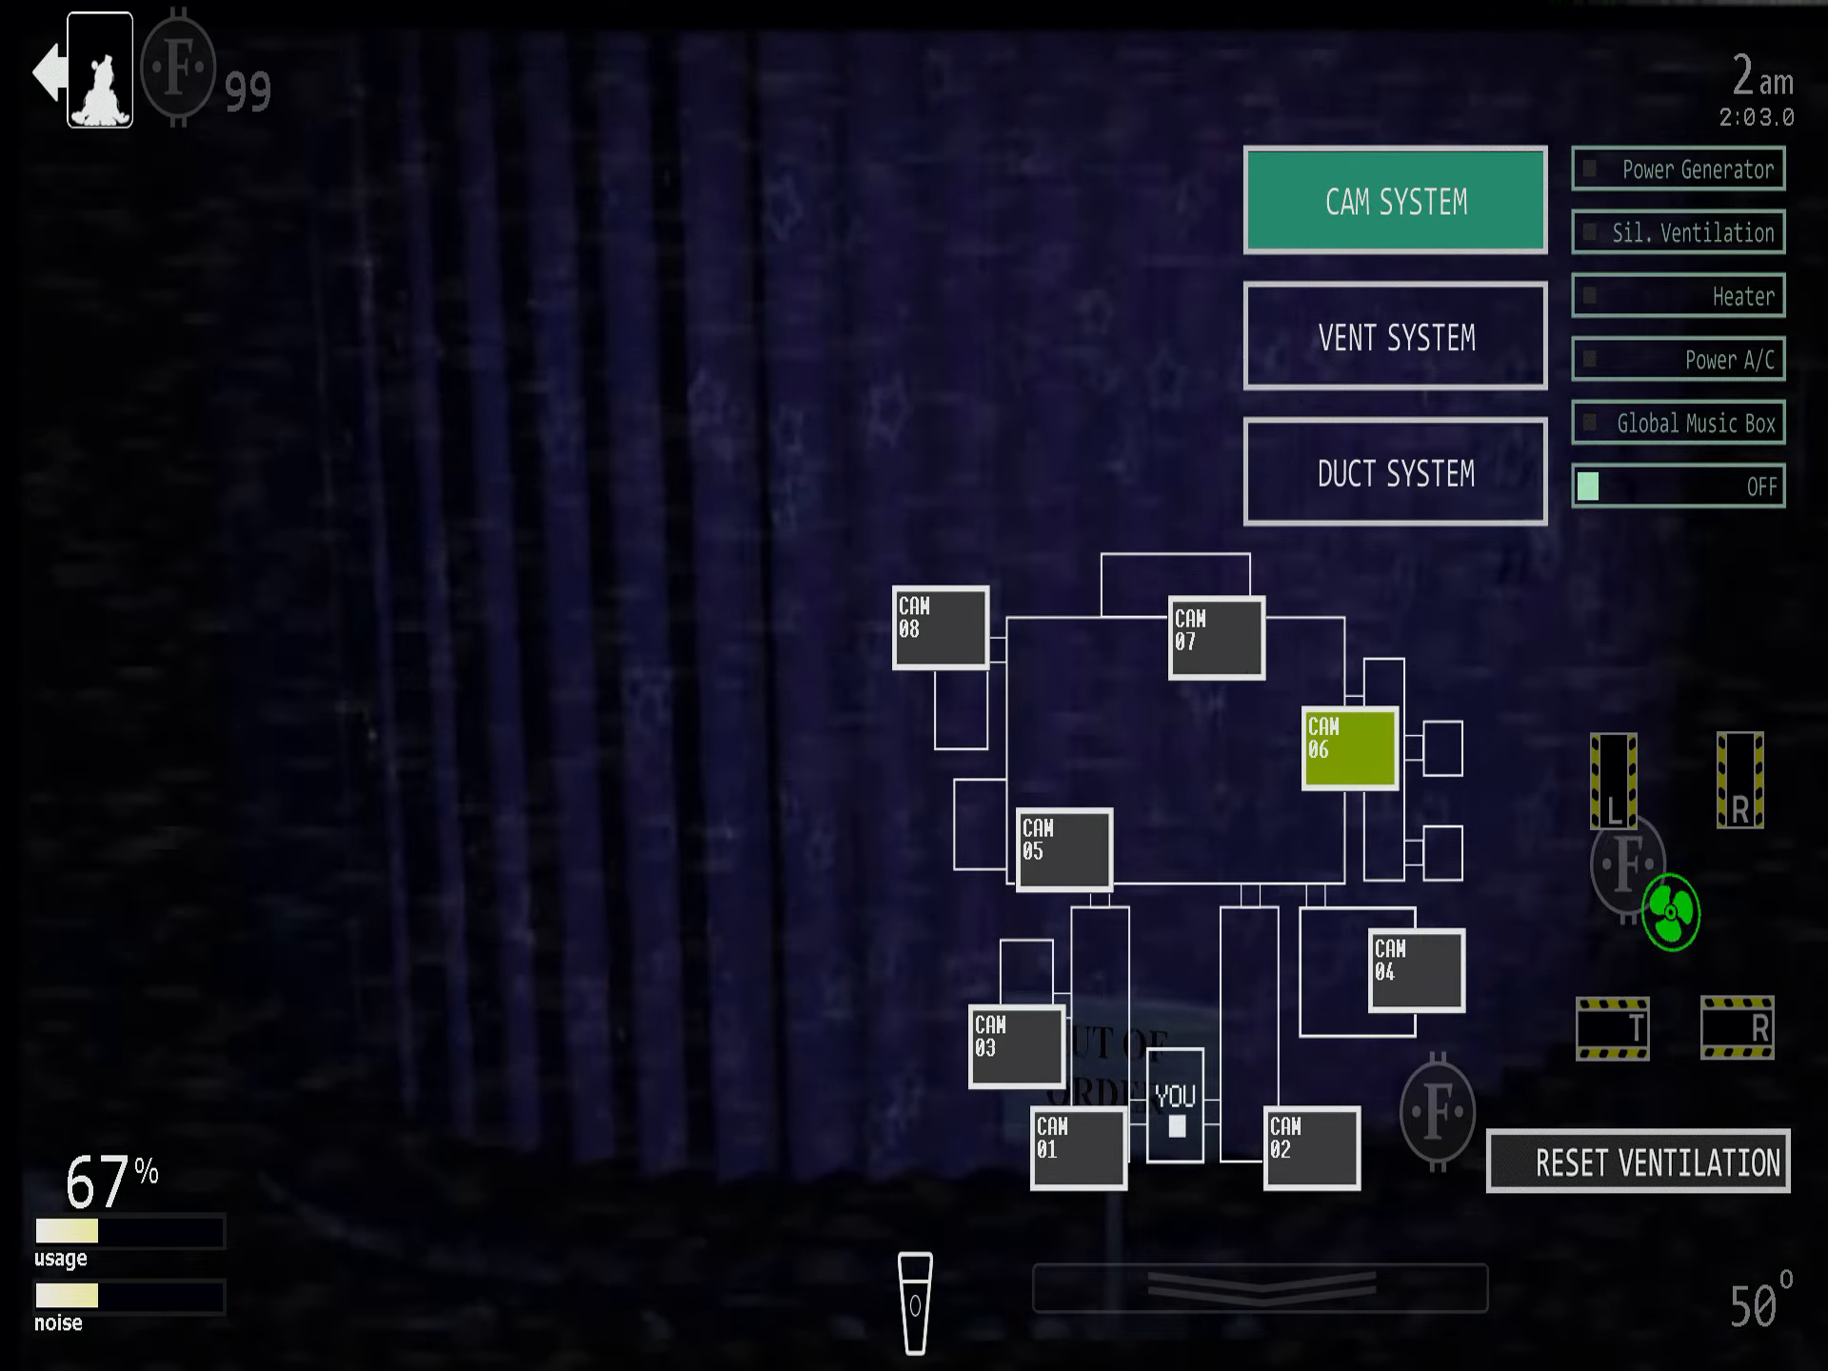
- Lower the monitor, then check the vent map and the duct map
{"action": "left_click", "coordinate": [1393, 201]}
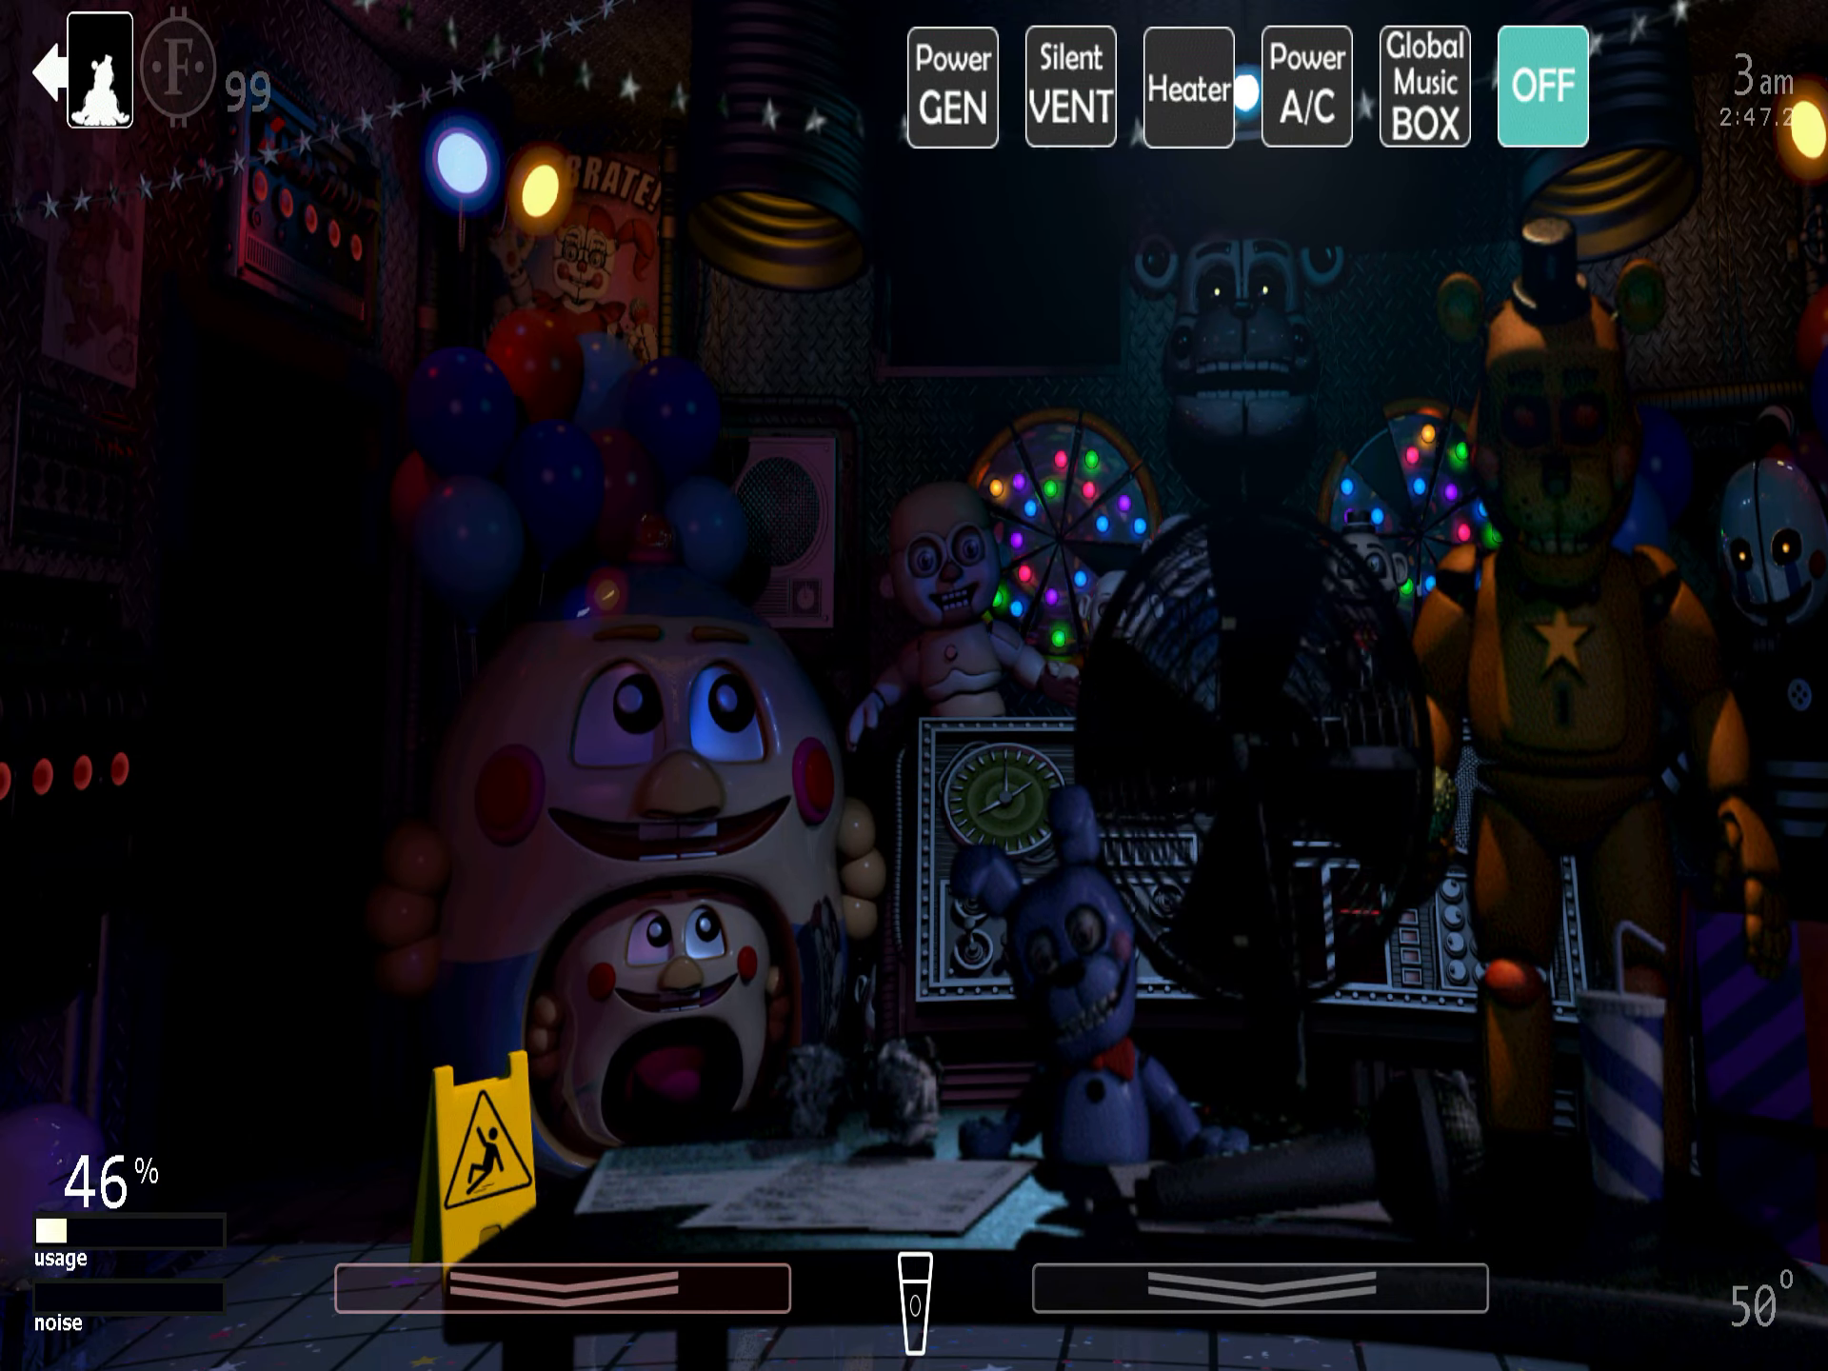
{"action": "left_click", "coordinate": [1065, 87]}
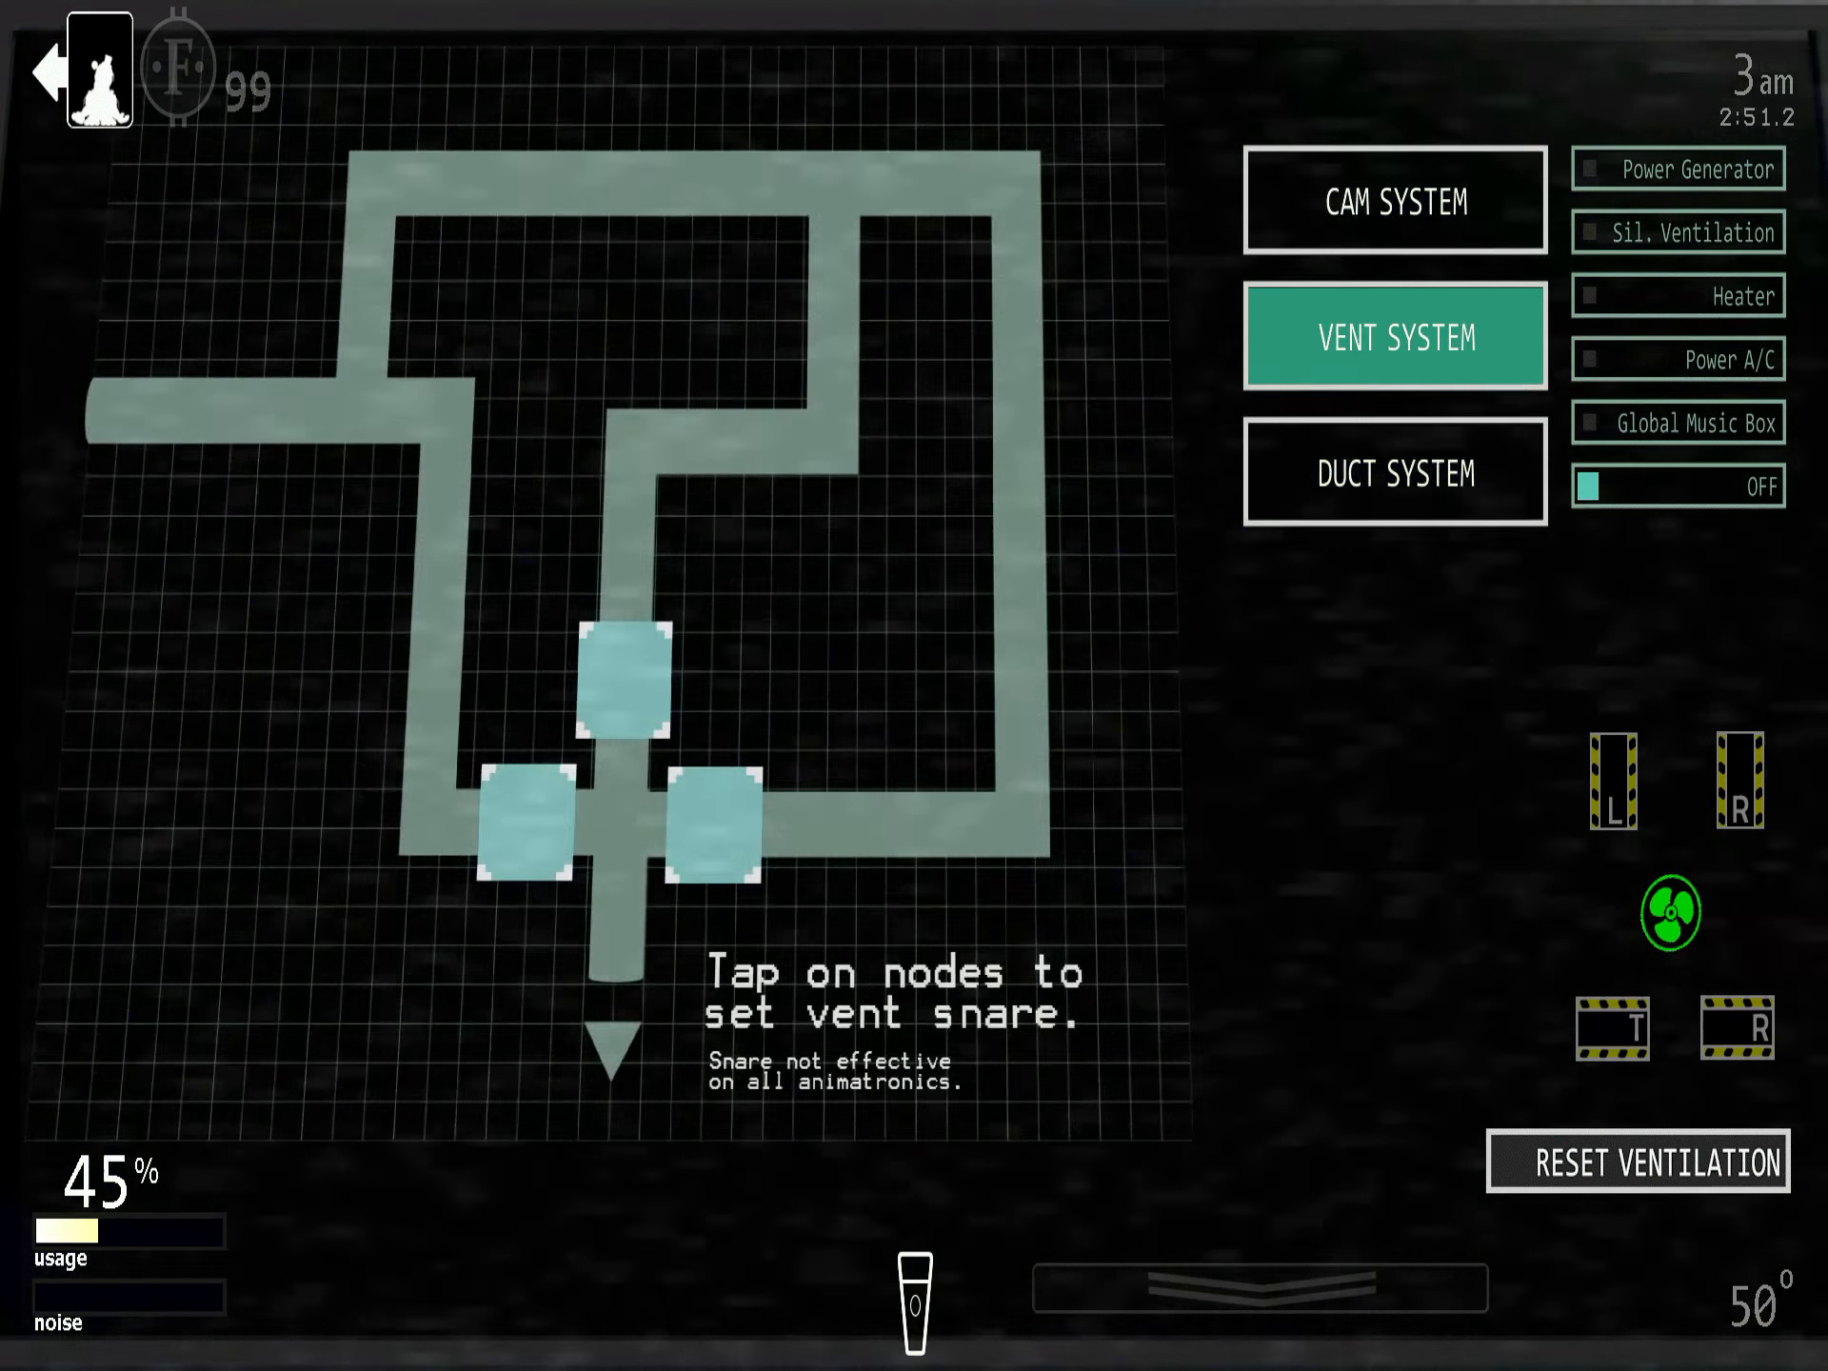
{"action": "left_click", "coordinate": [1394, 472]}
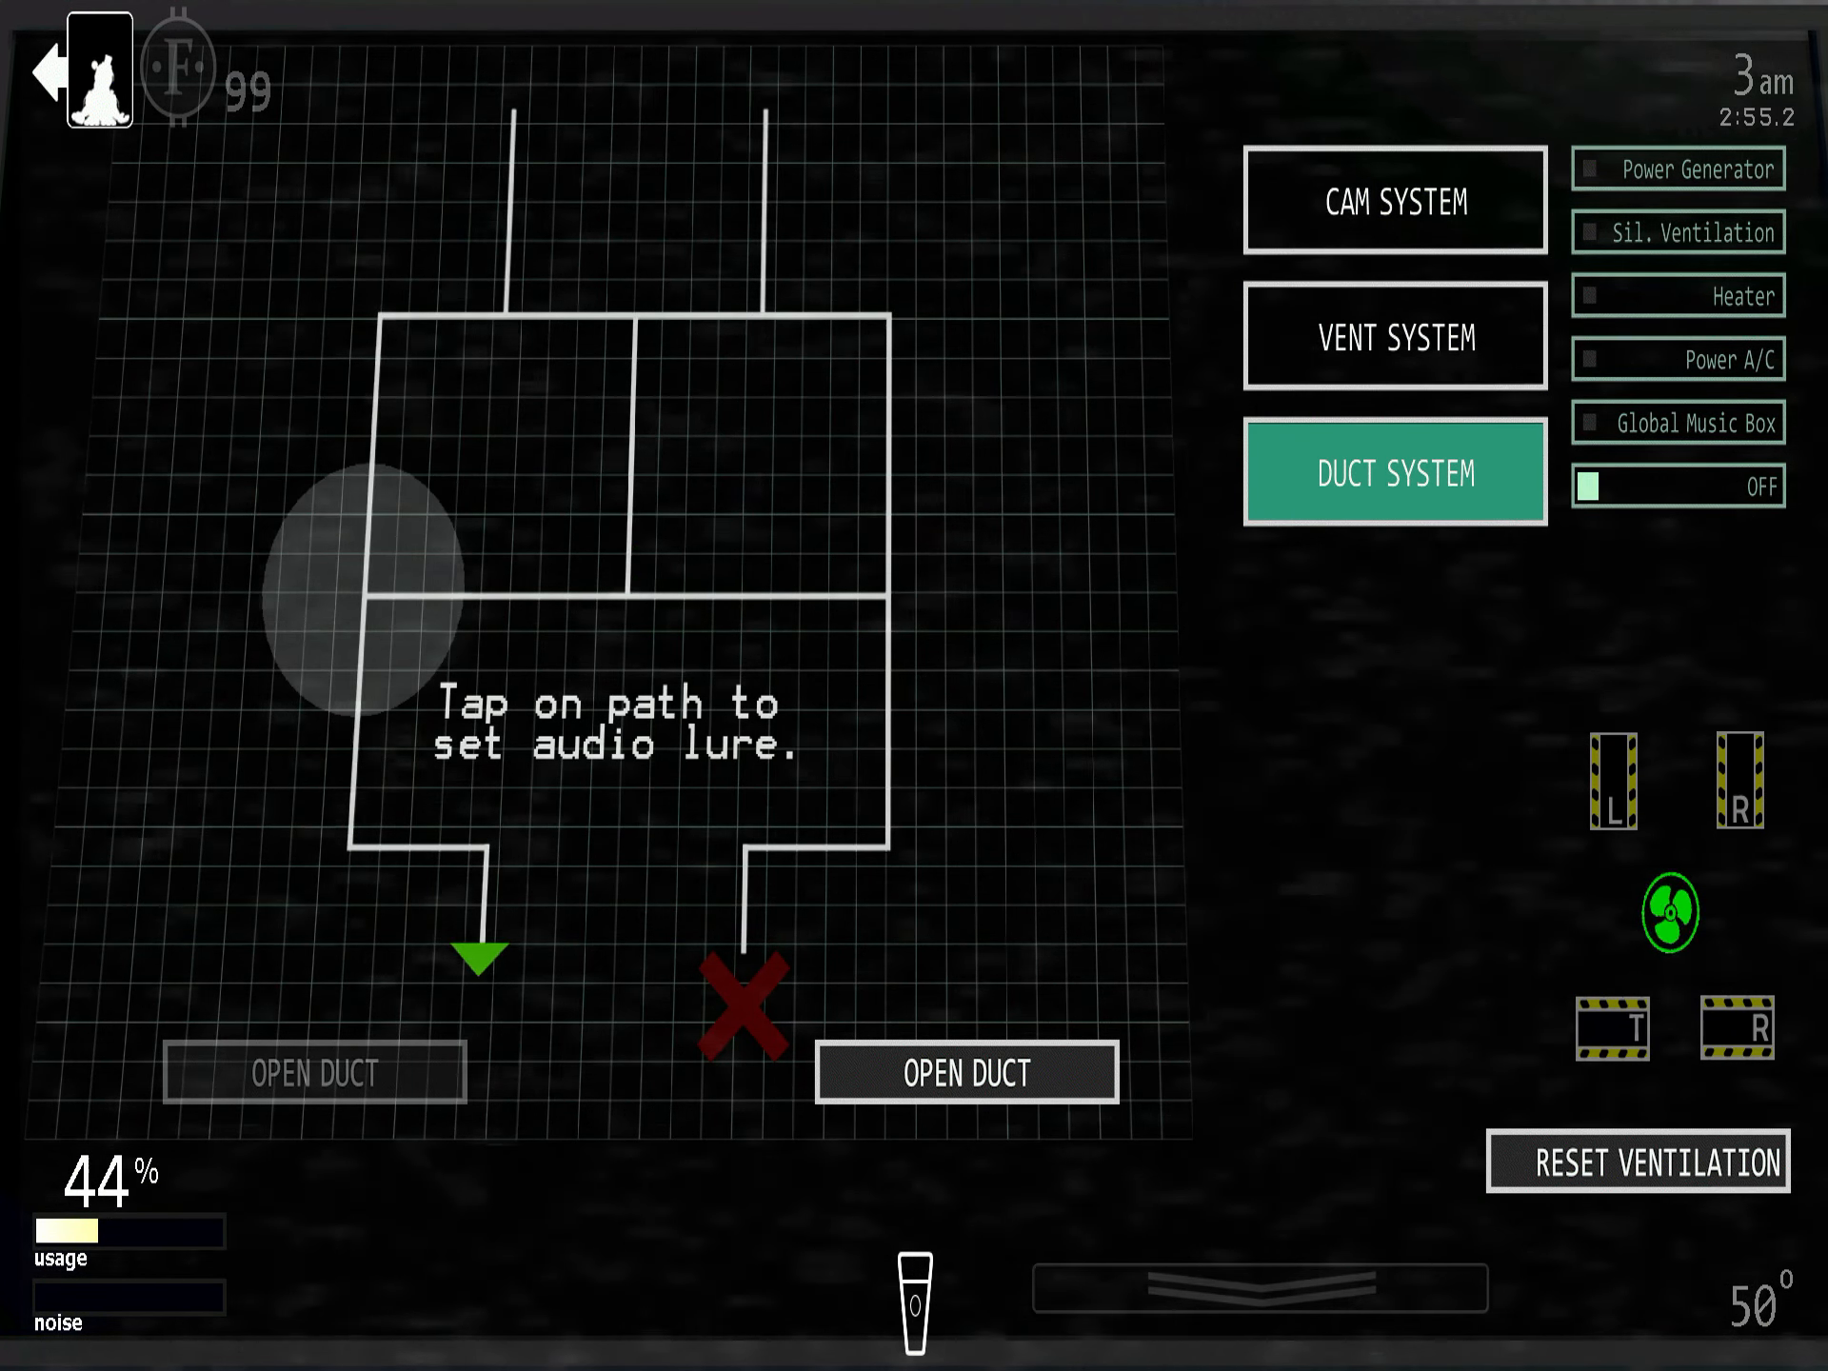